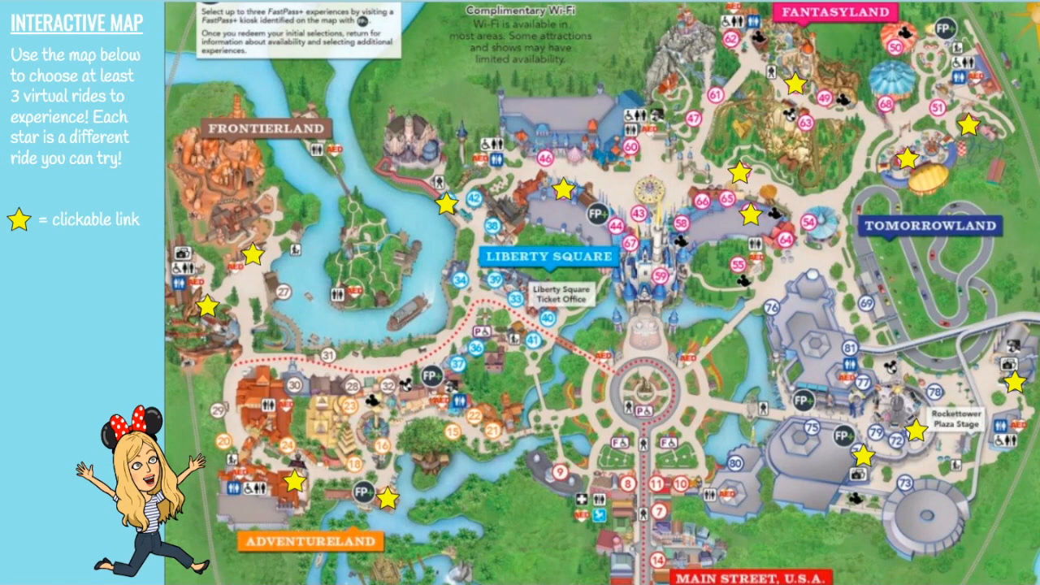
{"action": "mouse_move", "coordinate": [881, 73]}
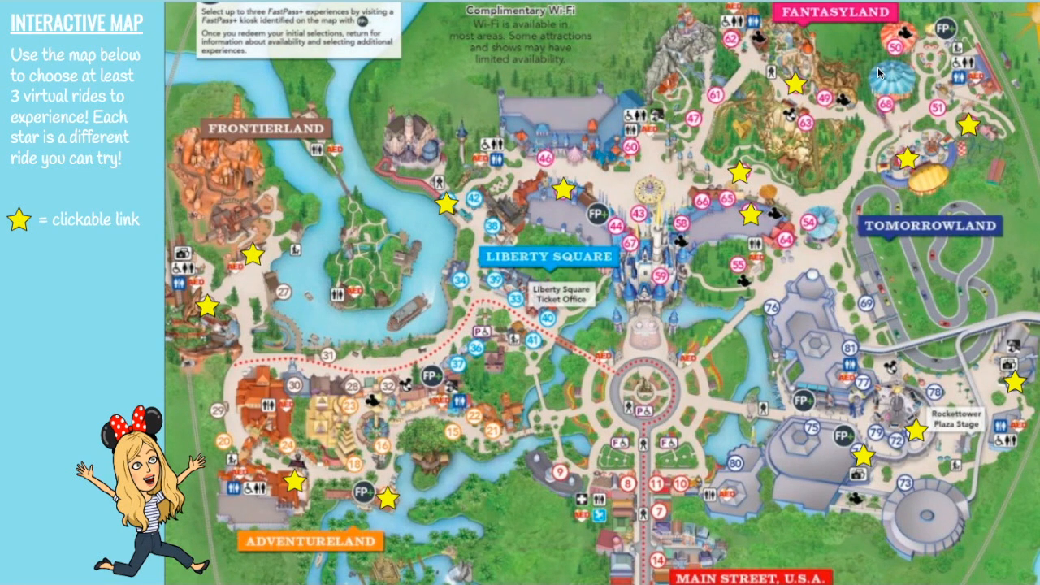
{"action": "mouse_move", "coordinate": [1018, 390]}
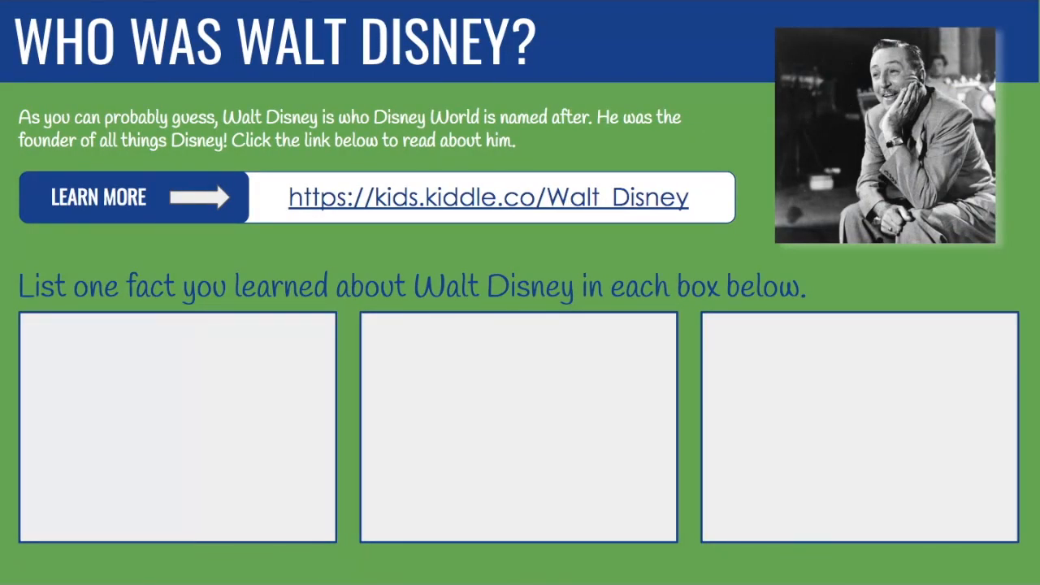
{"action": "mouse_move", "coordinate": [614, 280]}
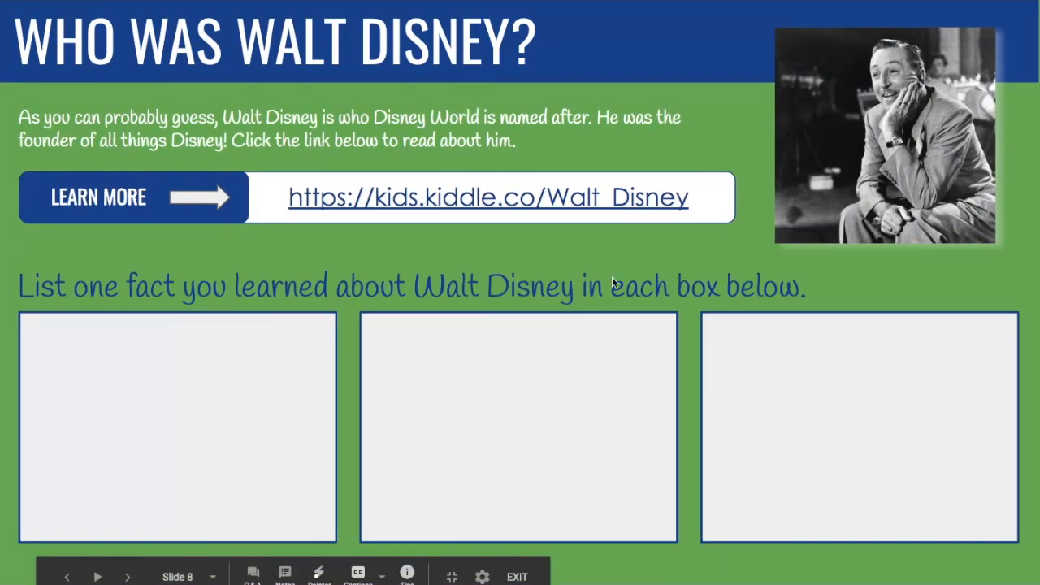
Step: Open the kids.kiddle.co Walt_Disney link from the Walt Disney slide
{"action": "left_click", "coordinate": [488, 197]}
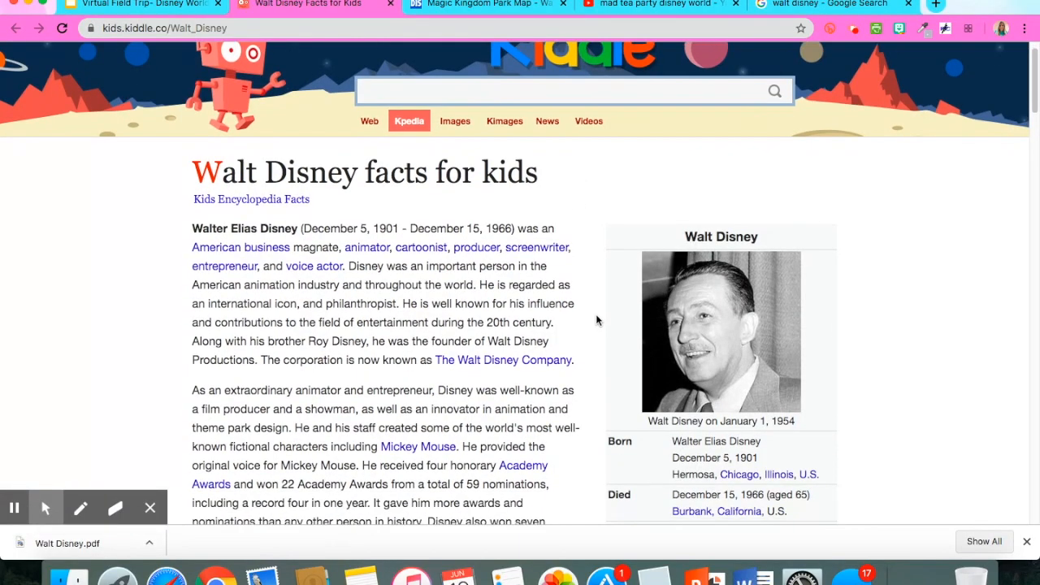
{"action": "scroll", "scroll_direction": "down", "scroll_amount": 3}
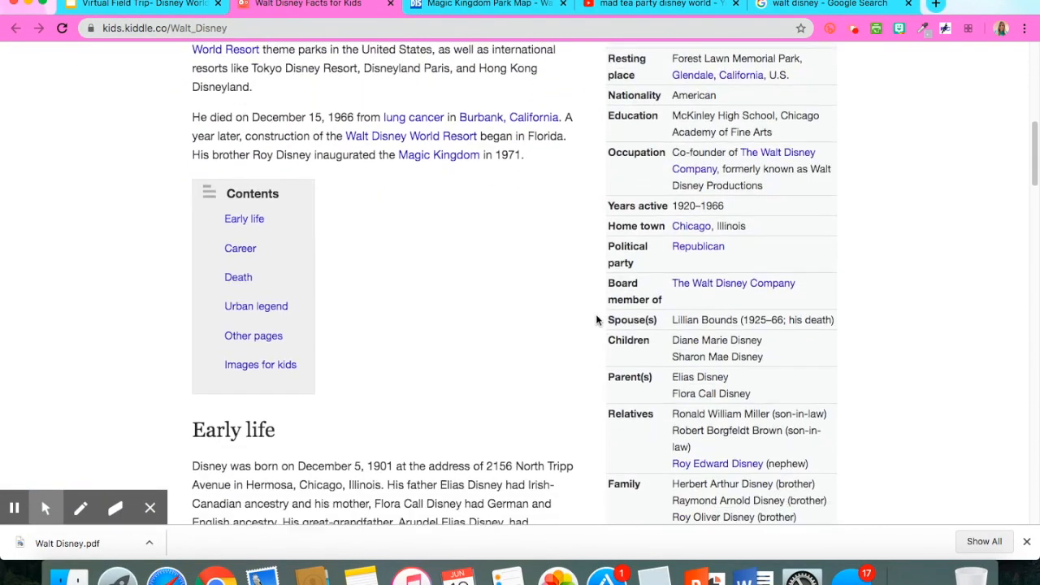
{"action": "scroll", "scroll_direction": "down", "scroll_amount": 3}
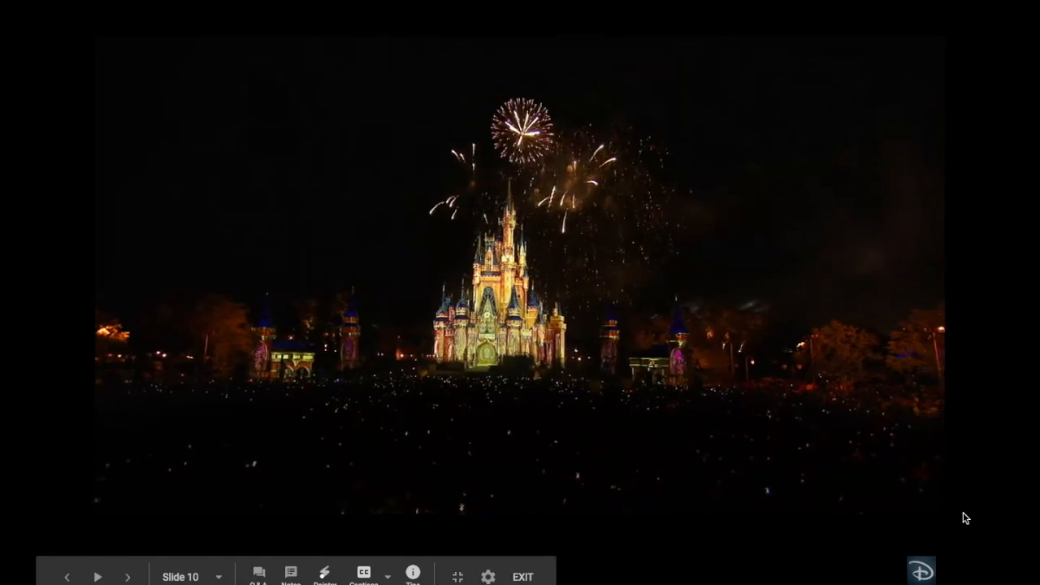
Step: Advance to the castle fireworks slide and leave for a new Google tab
{"action": "left_click", "coordinate": [523, 576]}
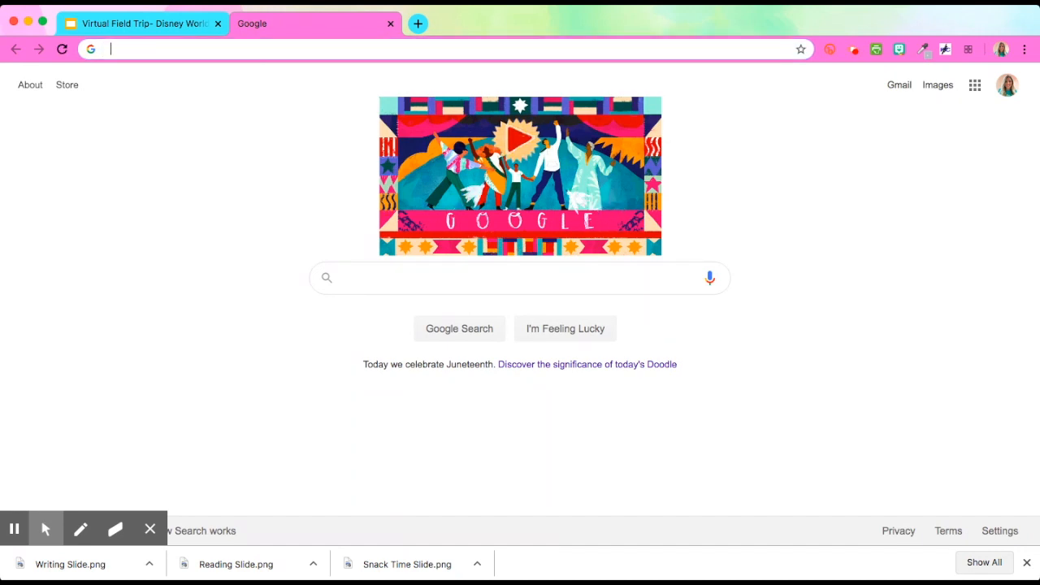
Step: Search Google for 'magic kingdom mickey apples' and browse the castle photo results
{"action": "type", "text": "magic kingdom mickey apples"}
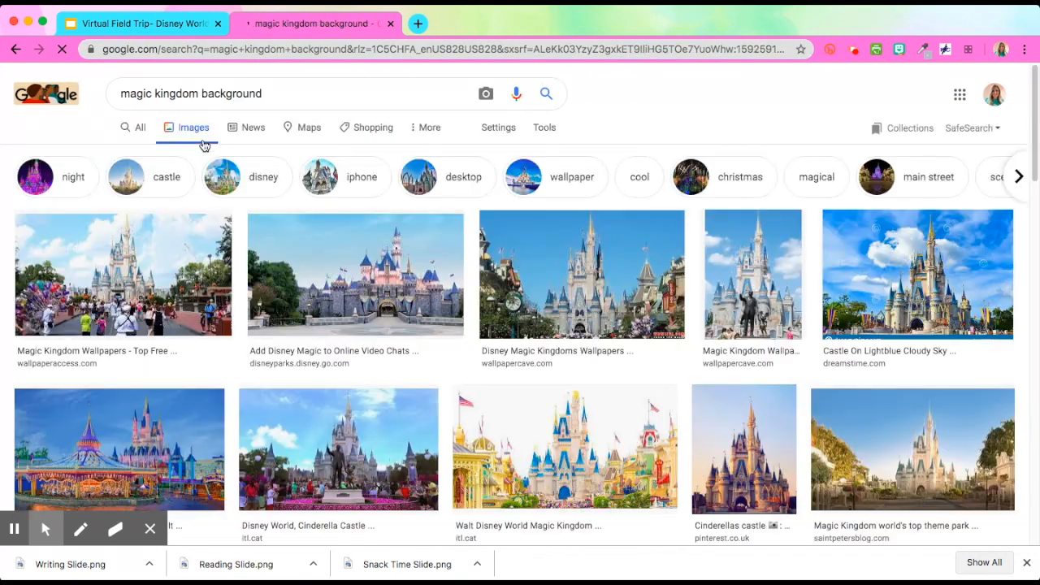
{"action": "scroll", "scroll_direction": "down", "scroll_amount": 3}
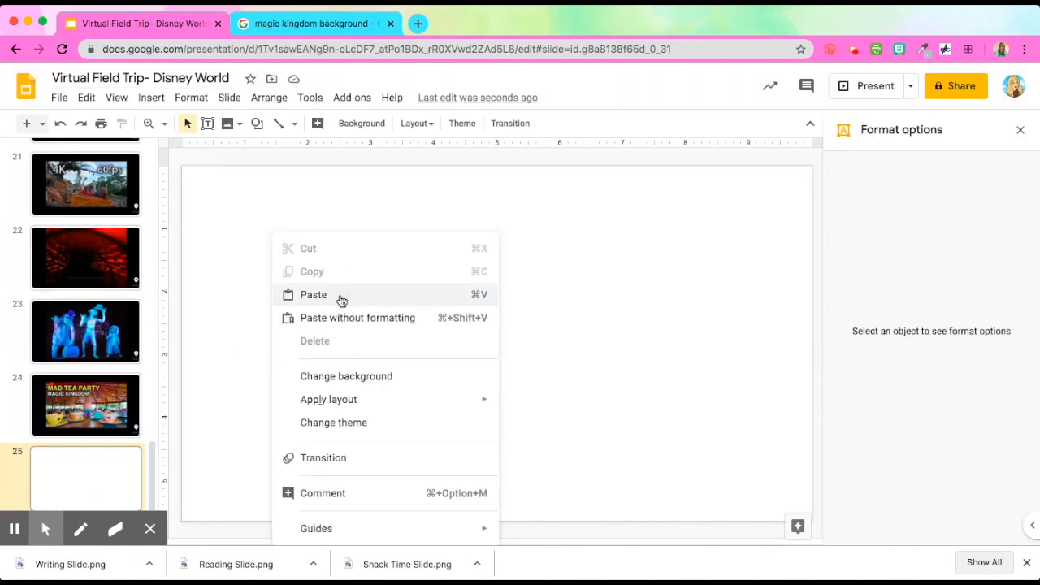
Step: Paste the Cinderella Castle photo onto slide 25, then start a new browser tab
{"action": "left_click", "coordinate": [312, 294]}
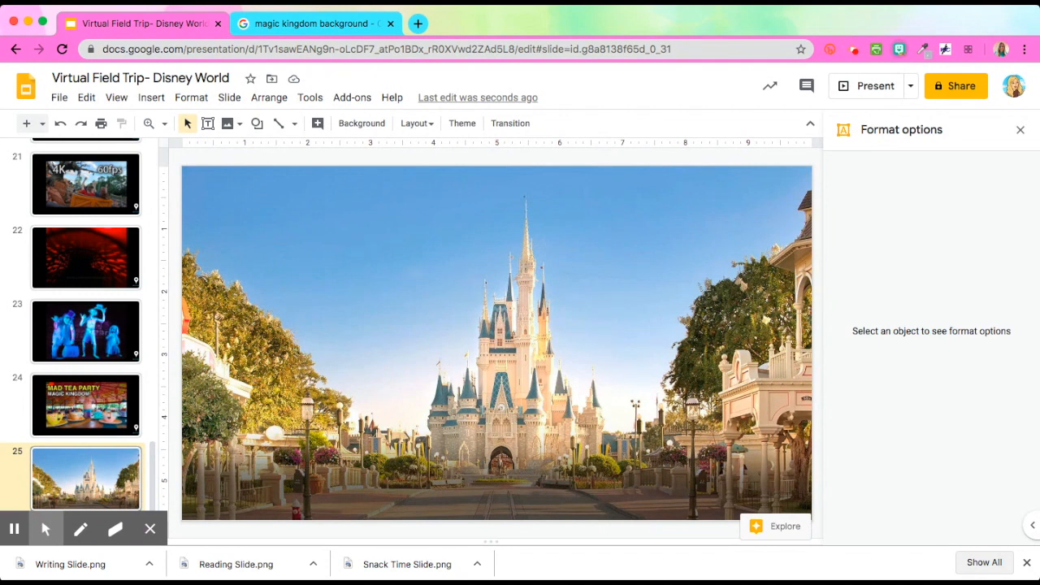
{"action": "mouse_move", "coordinate": [418, 22]}
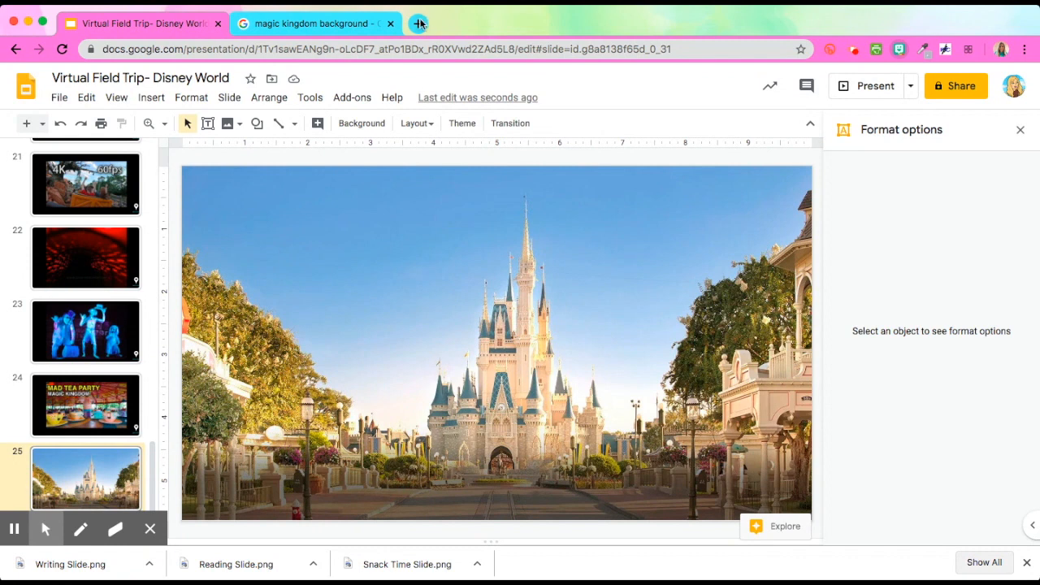
{"action": "left_click", "coordinate": [419, 23]}
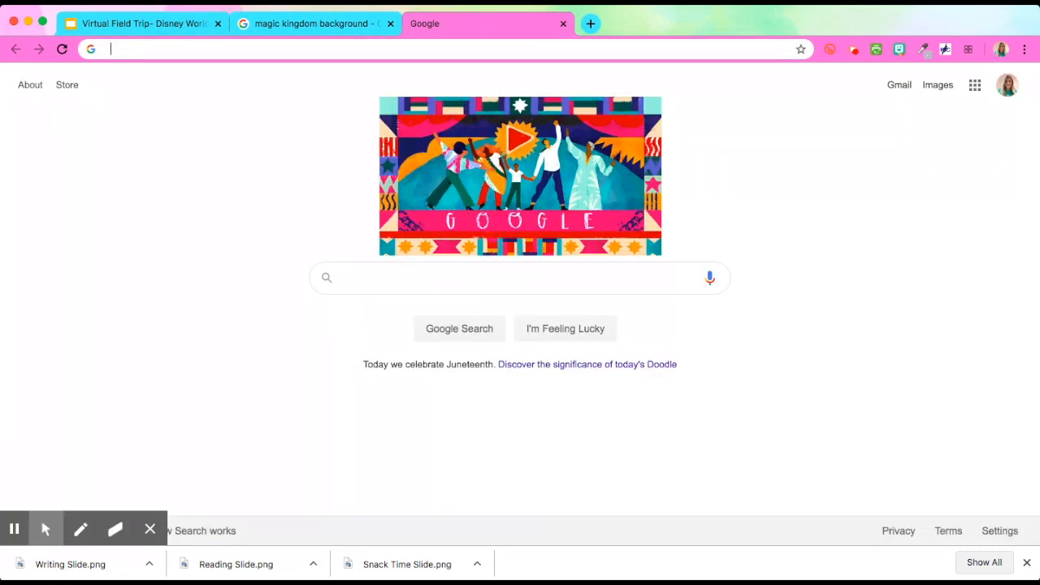
Step: Search for 'chrome store', then look up 'bitmo' in the Chrome Web Store
{"action": "type", "text": "chrome store"}
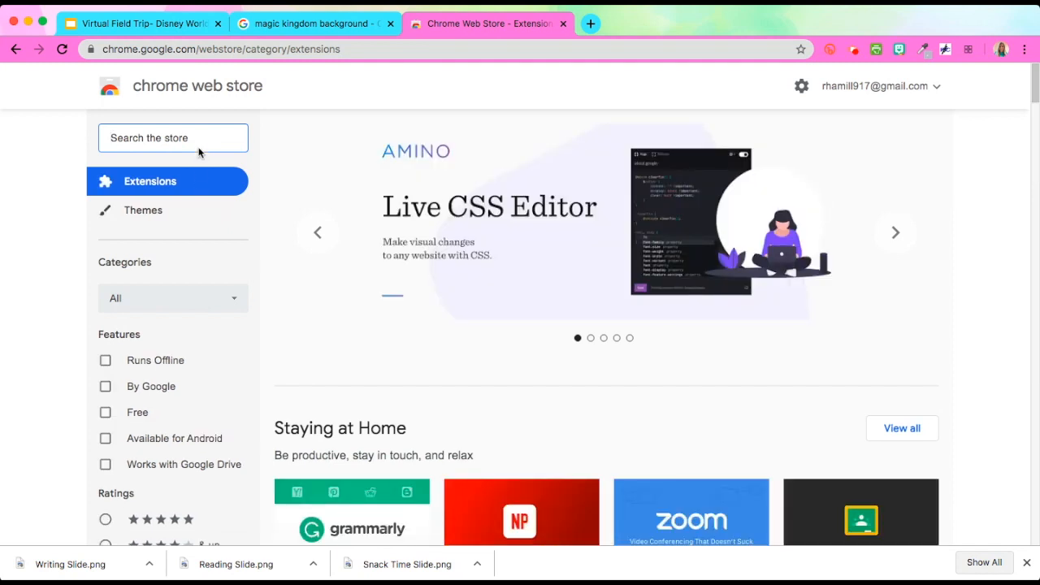
{"action": "type", "text": "bitmoji"}
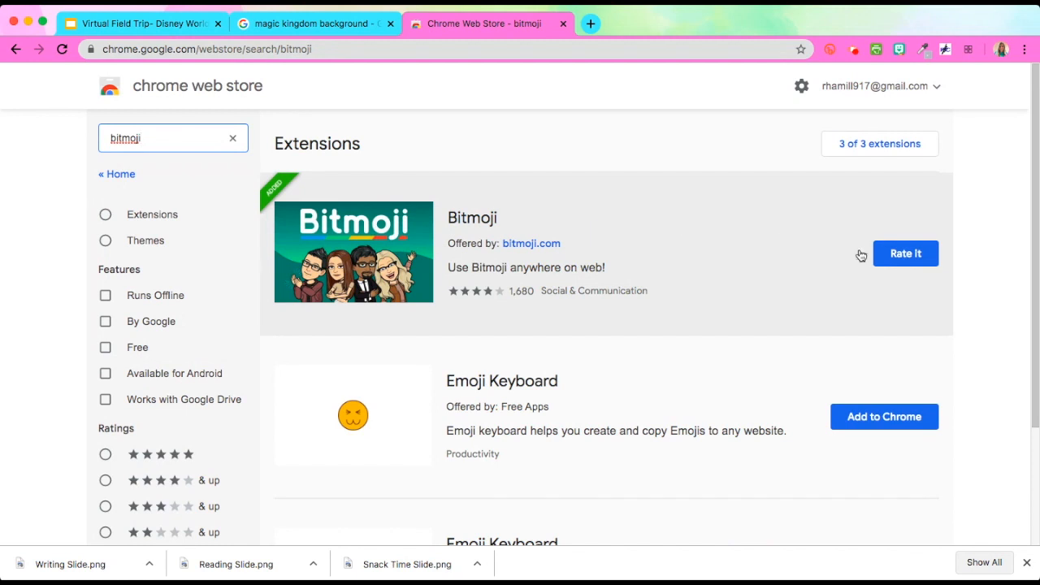
{"action": "mouse_move", "coordinate": [891, 271]}
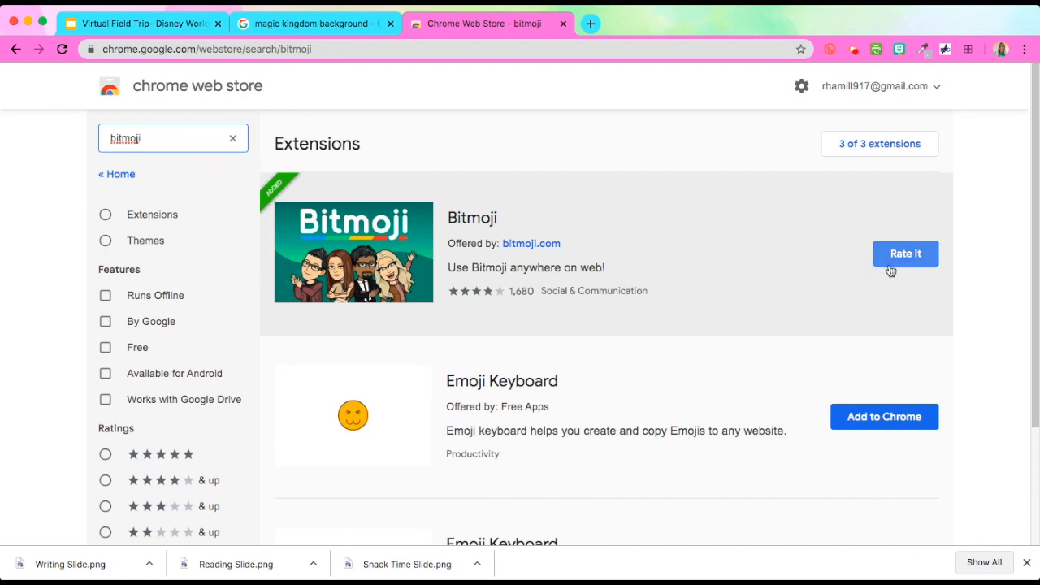
{"action": "mouse_move", "coordinate": [904, 63]}
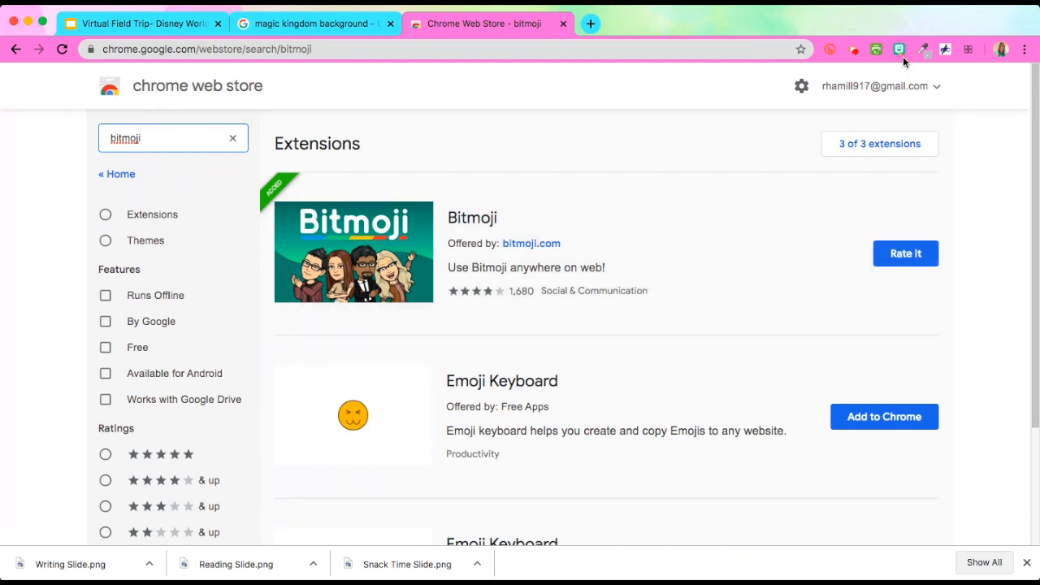
Step: Close the Chrome Web Store tab and return to the field trip slide deck
{"action": "left_click", "coordinate": [312, 23]}
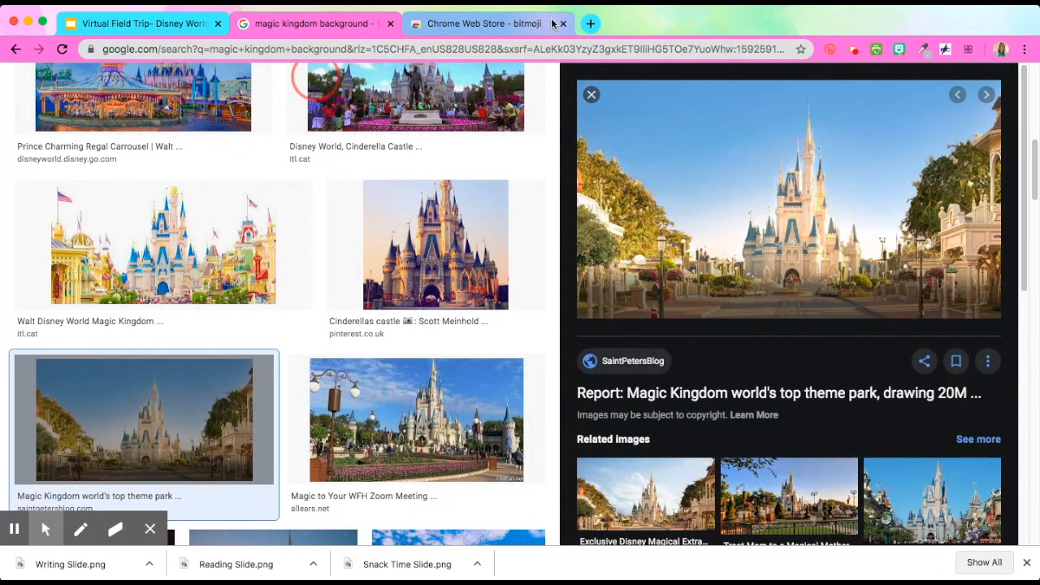
{"action": "left_click", "coordinate": [563, 23]}
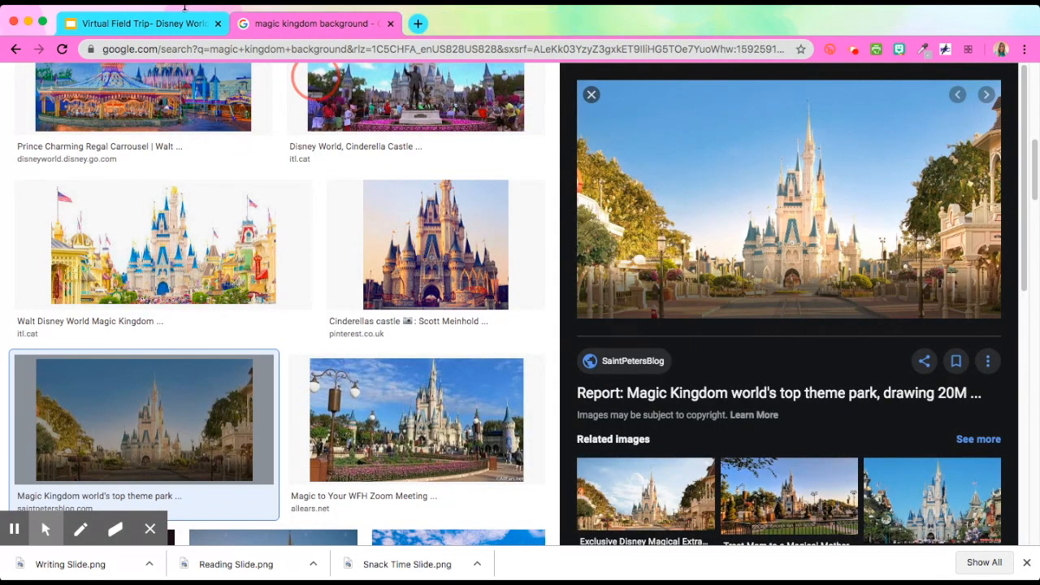
{"action": "left_click", "coordinate": [138, 23]}
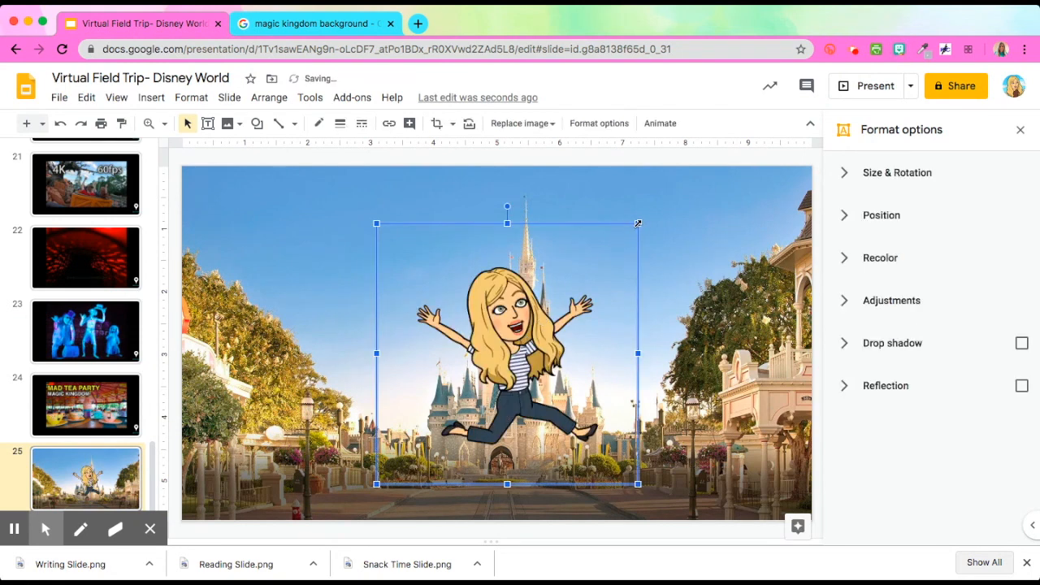
Step: Shrink the jumping Bitmoji and move it onto the street below the castle
{"action": "left_click_drag", "start_coordinate": [637, 224], "coordinate": [549, 312]}
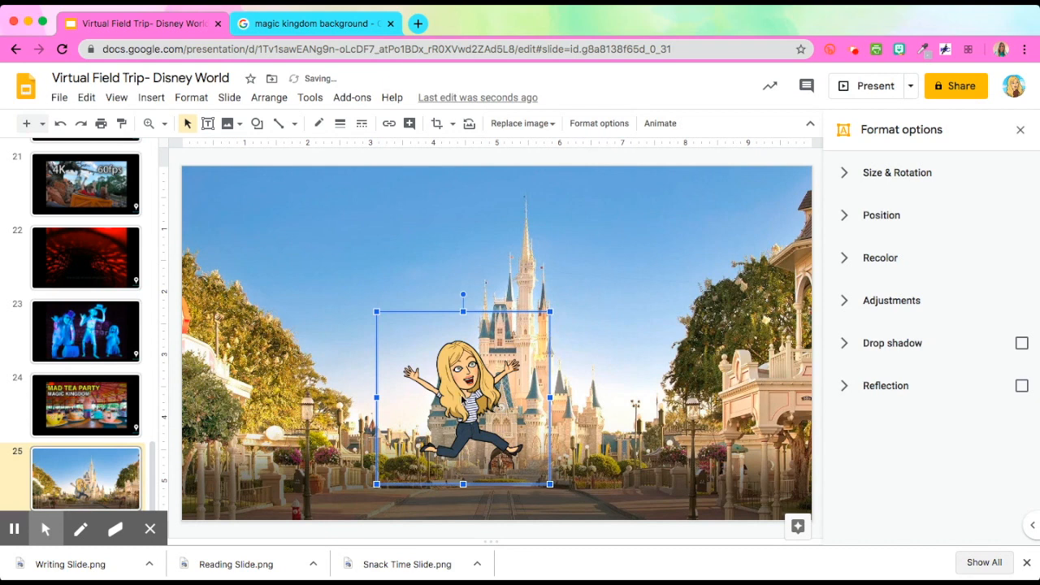
{"action": "left_click_drag", "start_coordinate": [463, 399], "coordinate": [416, 421]}
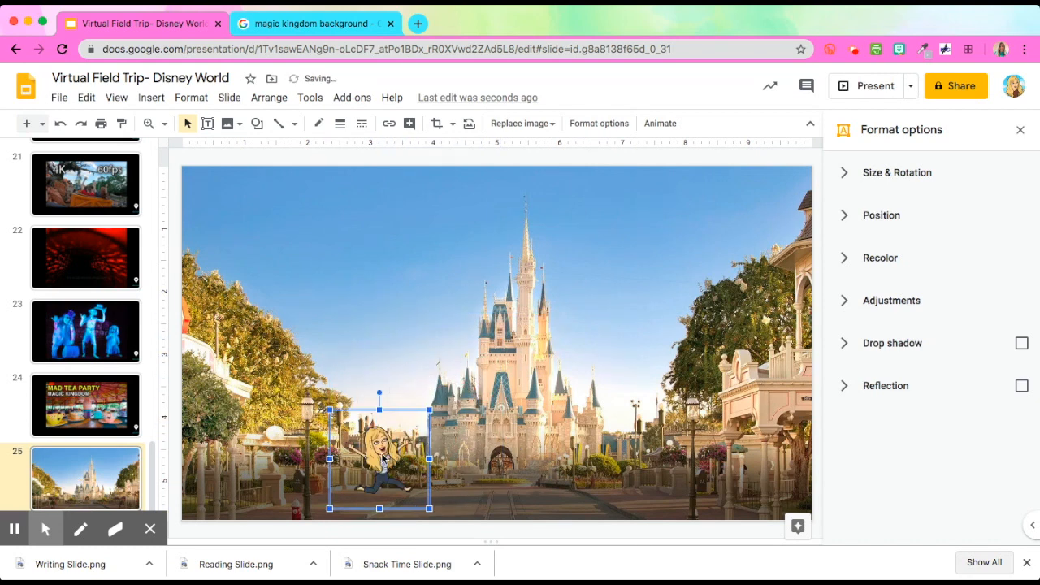
{"action": "left_click_drag", "start_coordinate": [378, 459], "coordinate": [485, 458]}
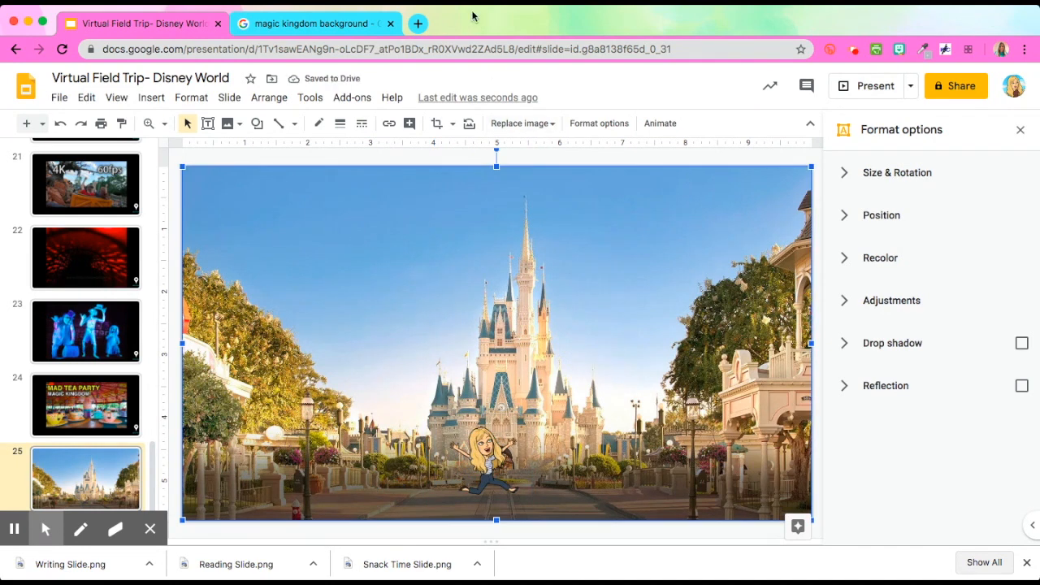
{"action": "left_click", "coordinate": [418, 22]}
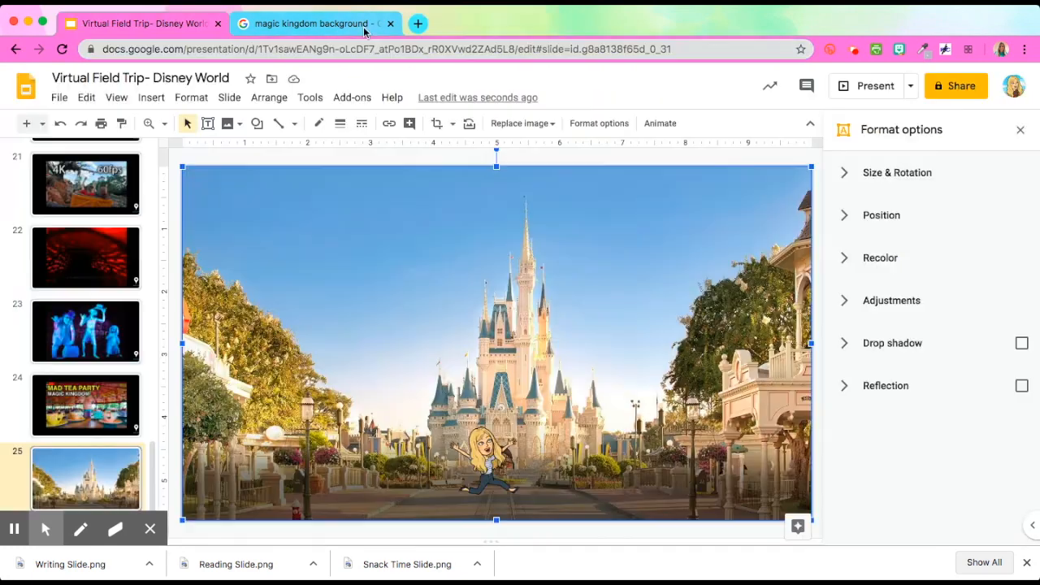
Step: Search Google Images for 'mickey ears transparent background' and preview an ear hat result
{"action": "left_click", "coordinate": [312, 23]}
{"action": "type", "text": "mickey ears t"}
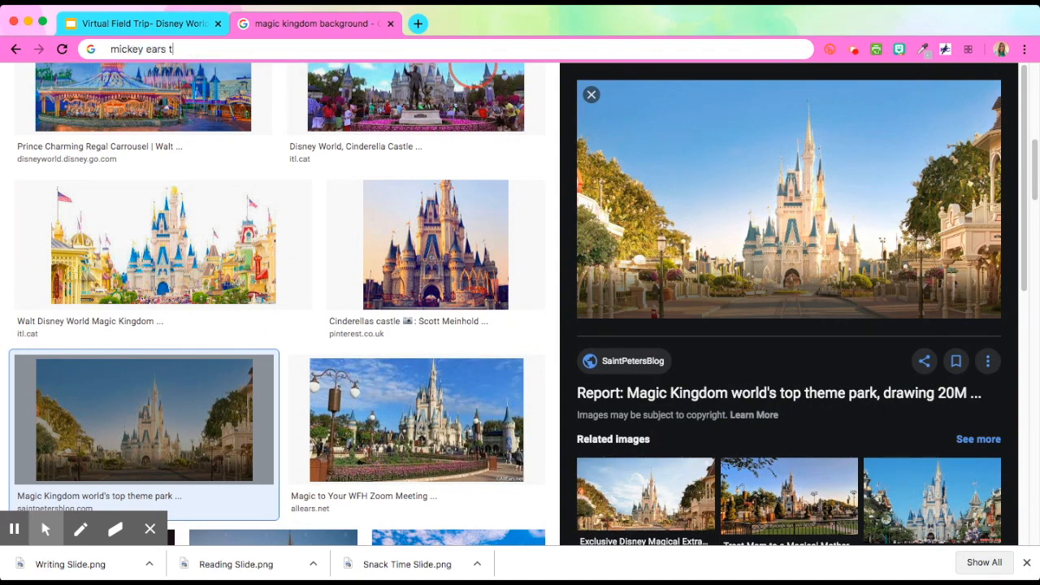
{"action": "type", "text": "ransparent background"}
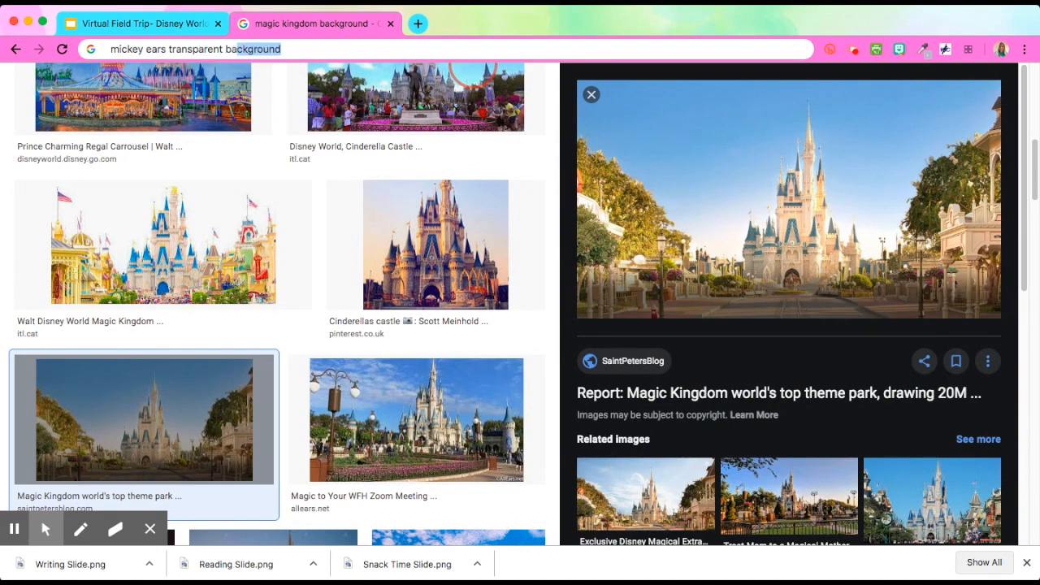
{"action": "key", "text": "Return"}
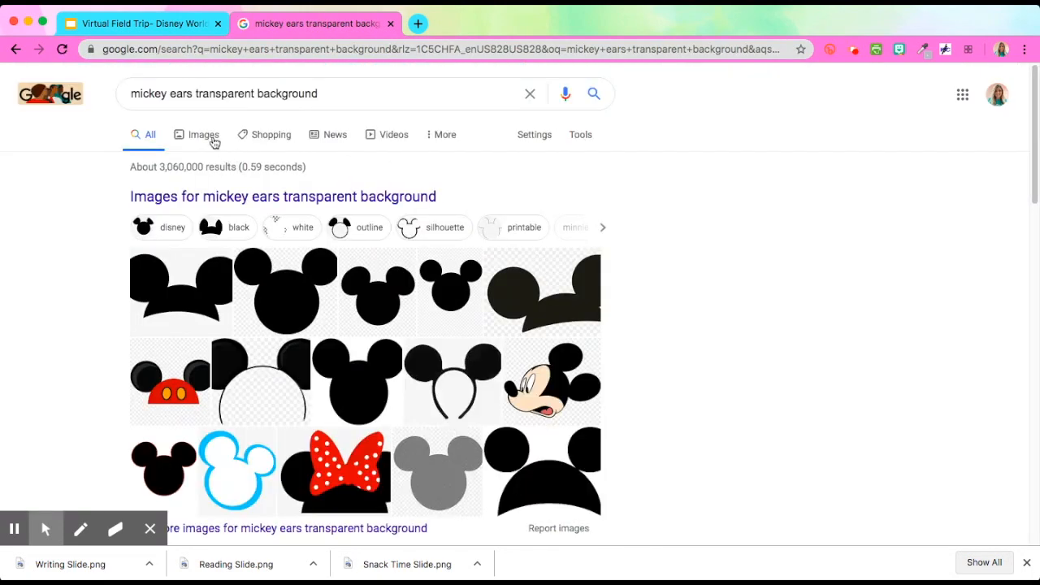
{"action": "left_click", "coordinate": [202, 133]}
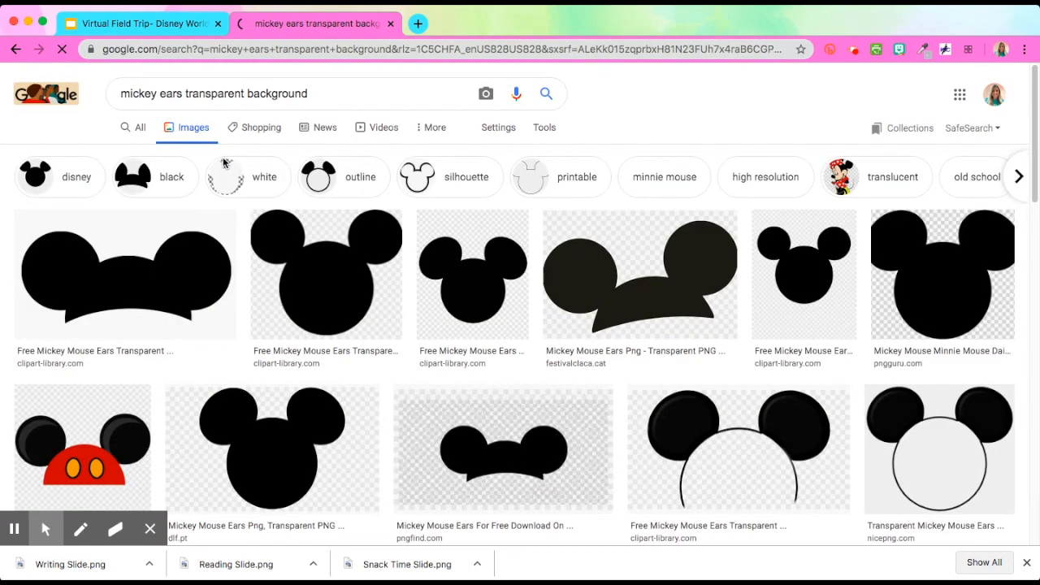
{"action": "left_click", "coordinate": [638, 273]}
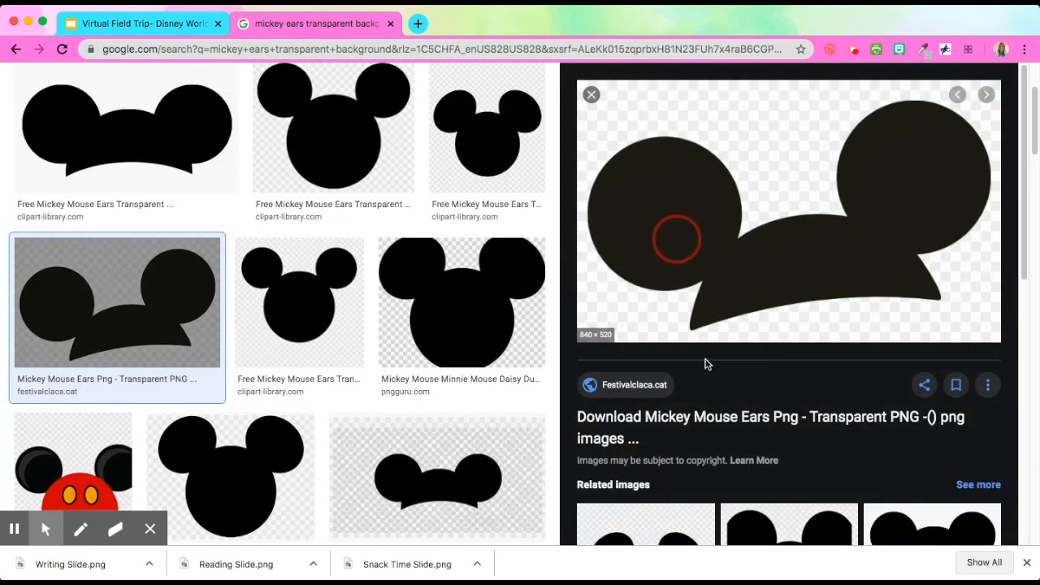
Step: Glance at the Disney World presentation, then start a fresh tab for remove.bg
{"action": "left_click", "coordinate": [138, 23]}
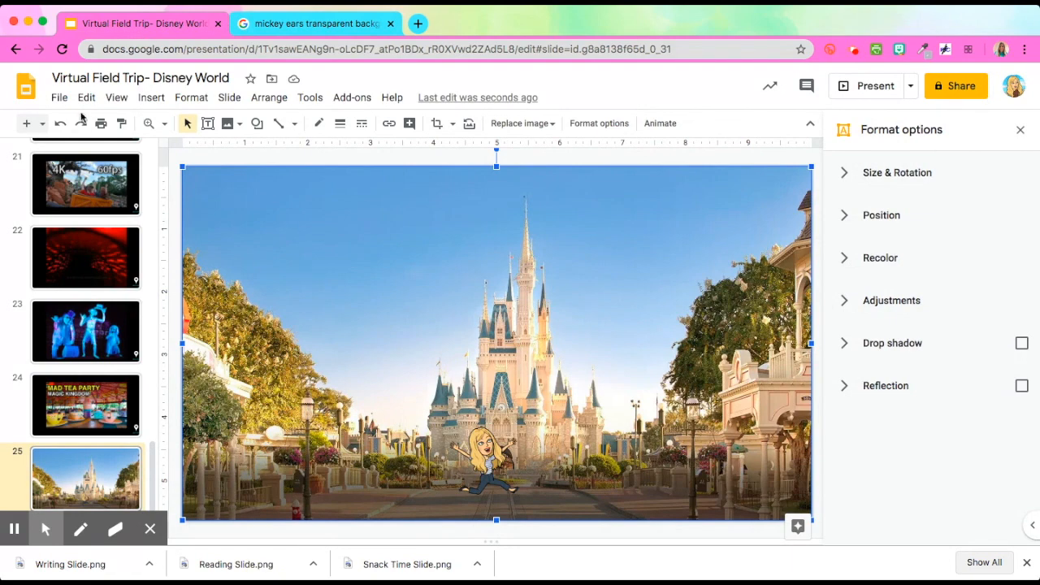
{"action": "left_click", "coordinate": [520, 123]}
{"action": "type", "text": "remo"}
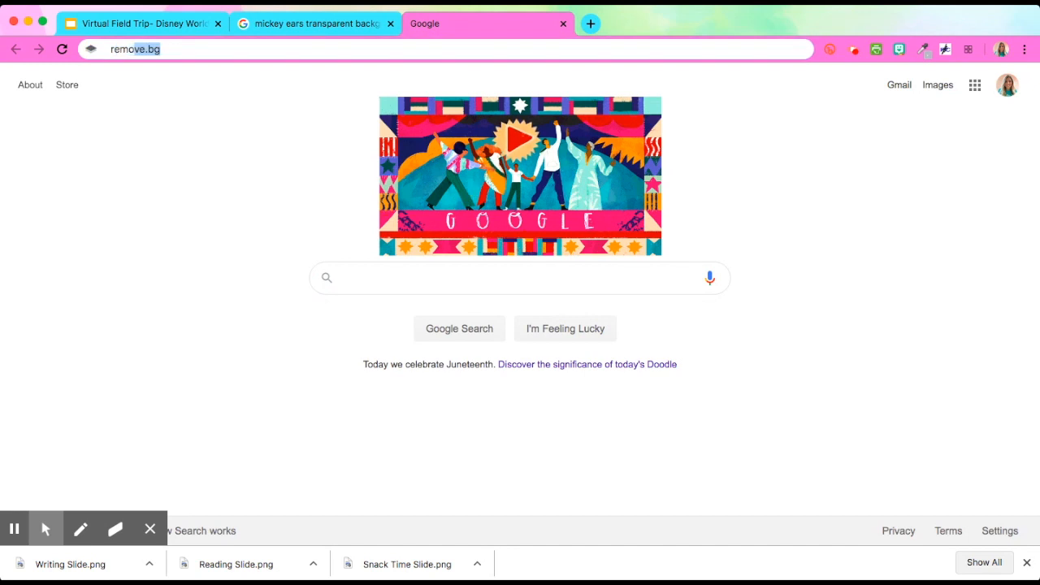
Step: On remove.bg, strip the Mickey ears image's background and download the cut-out
{"action": "key", "text": "Return"}
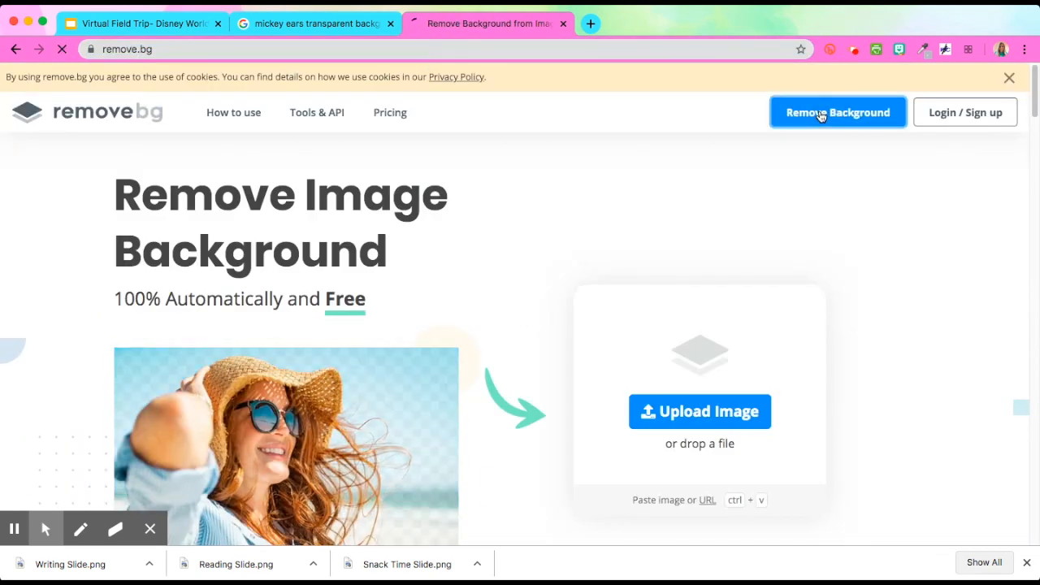
{"action": "left_click", "coordinate": [838, 112]}
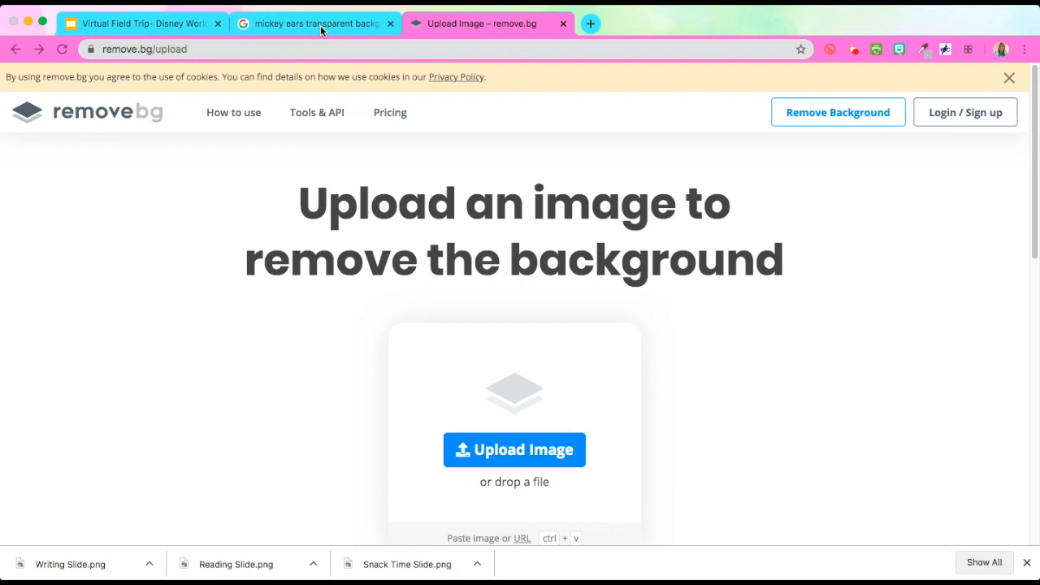
{"action": "left_click", "coordinate": [514, 448]}
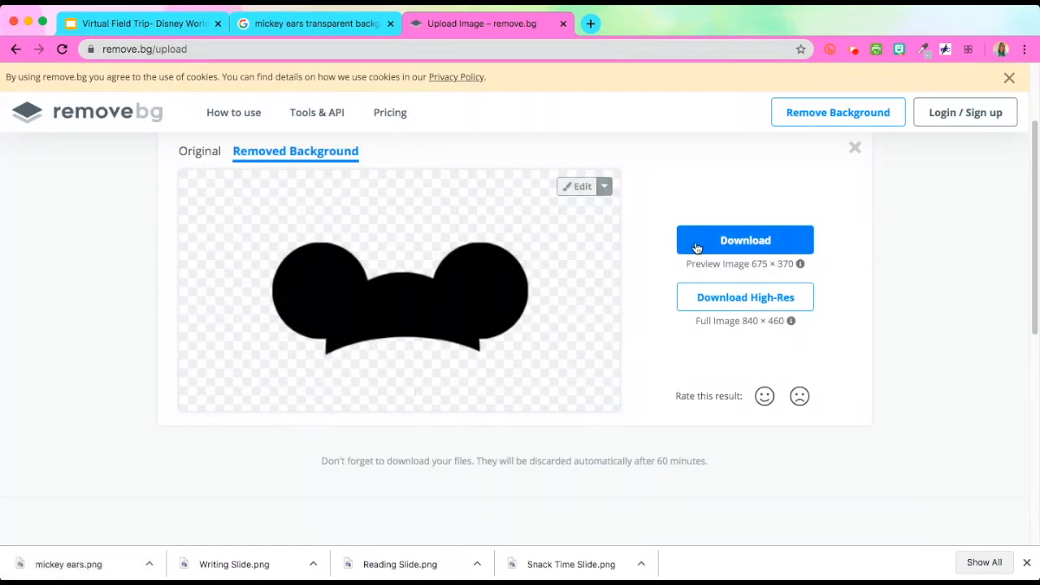
{"action": "left_click", "coordinate": [144, 23]}
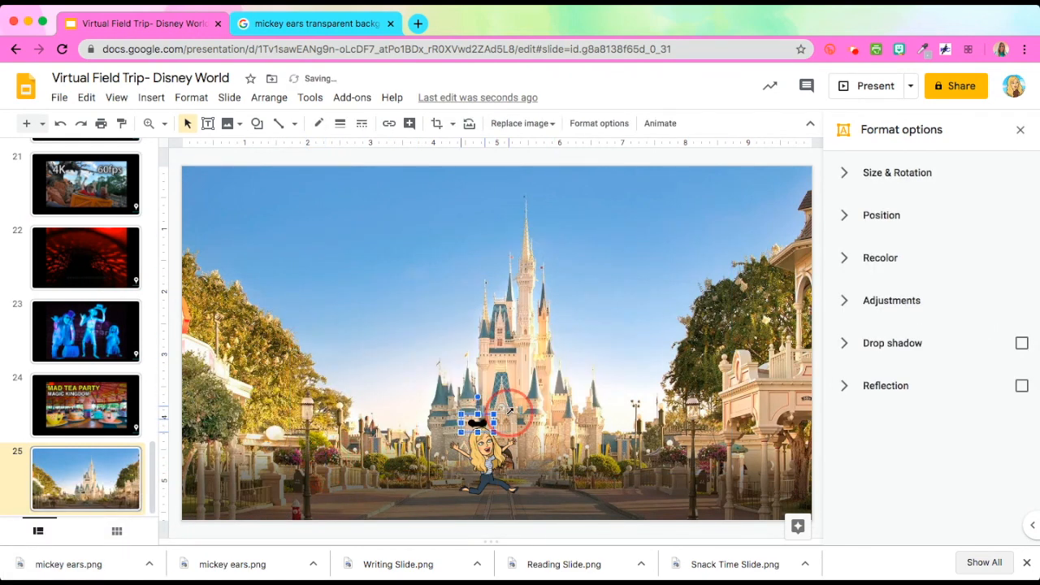
Step: Place the ears on the Bitmoji's head and add the 'VIRTUAL FEILD TRIP' title label
{"action": "left_click_drag", "start_coordinate": [474, 420], "coordinate": [475, 398]}
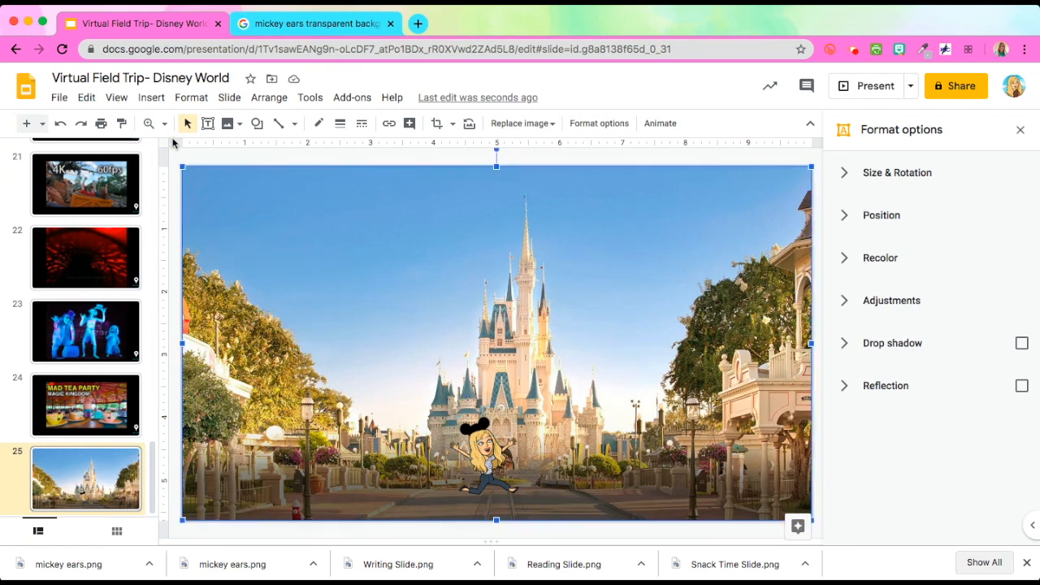
{"action": "type", "text": "VIRTUAL FEILD TRIP"}
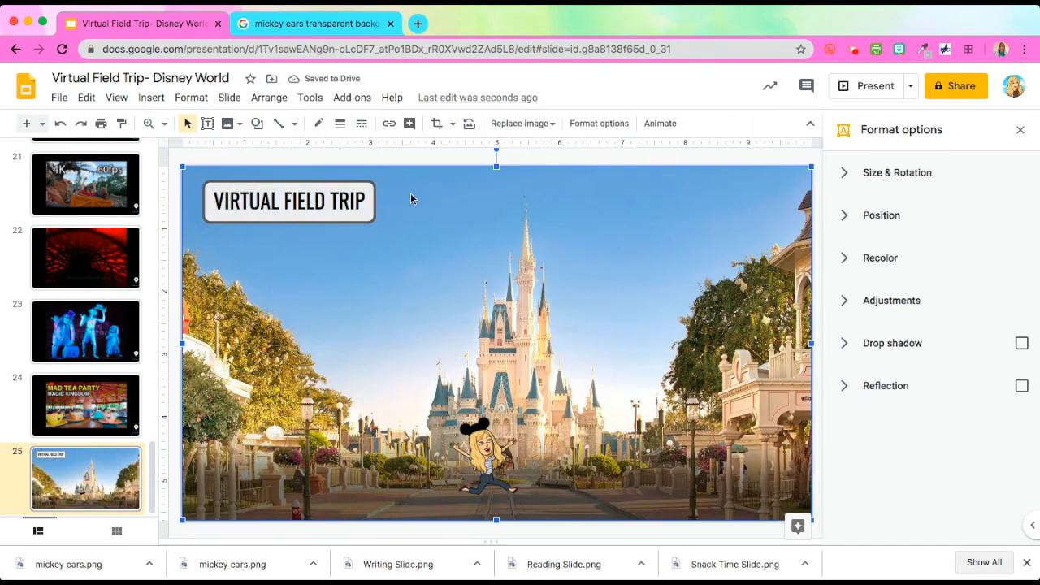
Step: Check the Walt Disney World logo search, add a blank slide after the title, and show the Disneyland-to-Orlando route map
{"action": "left_click", "coordinate": [315, 22]}
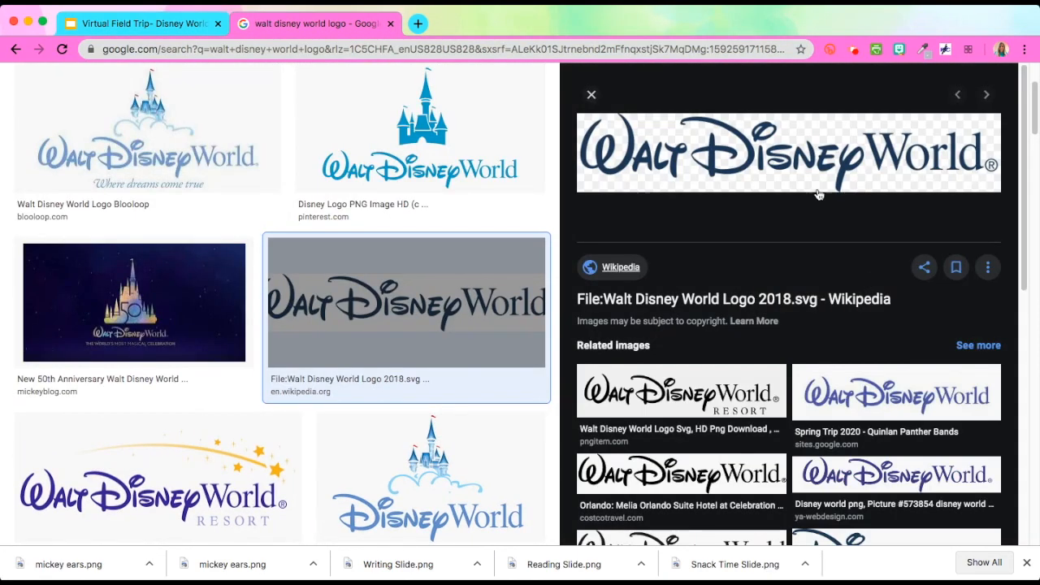
{"action": "left_click", "coordinate": [139, 23]}
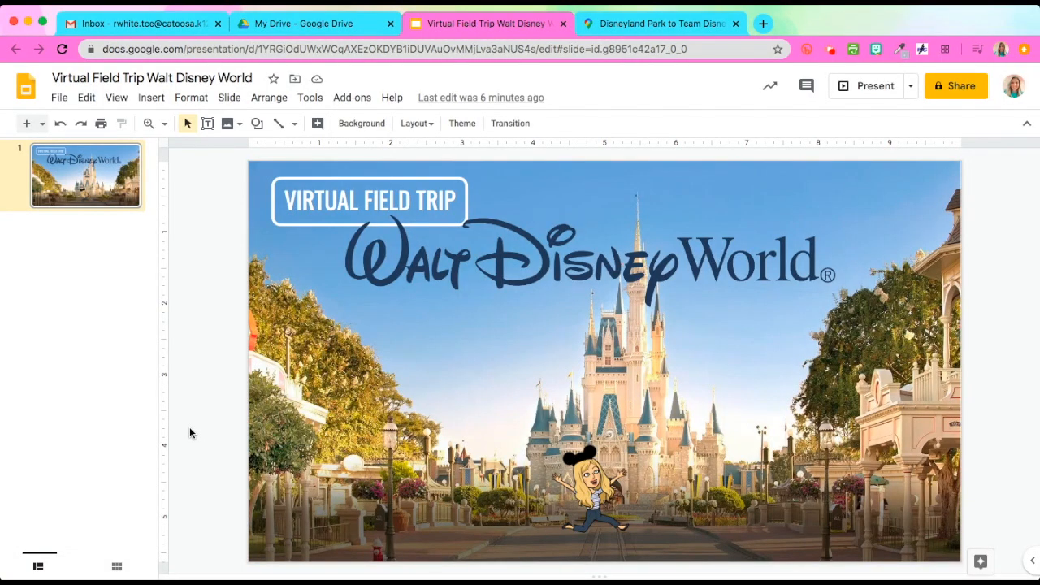
{"action": "left_click", "coordinate": [42, 124]}
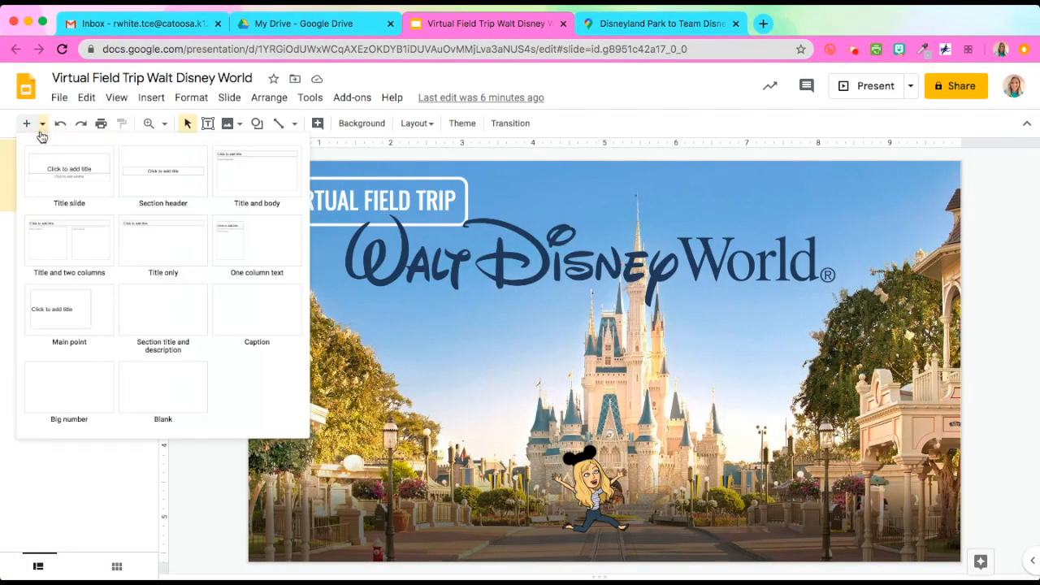
{"action": "left_click", "coordinate": [163, 387]}
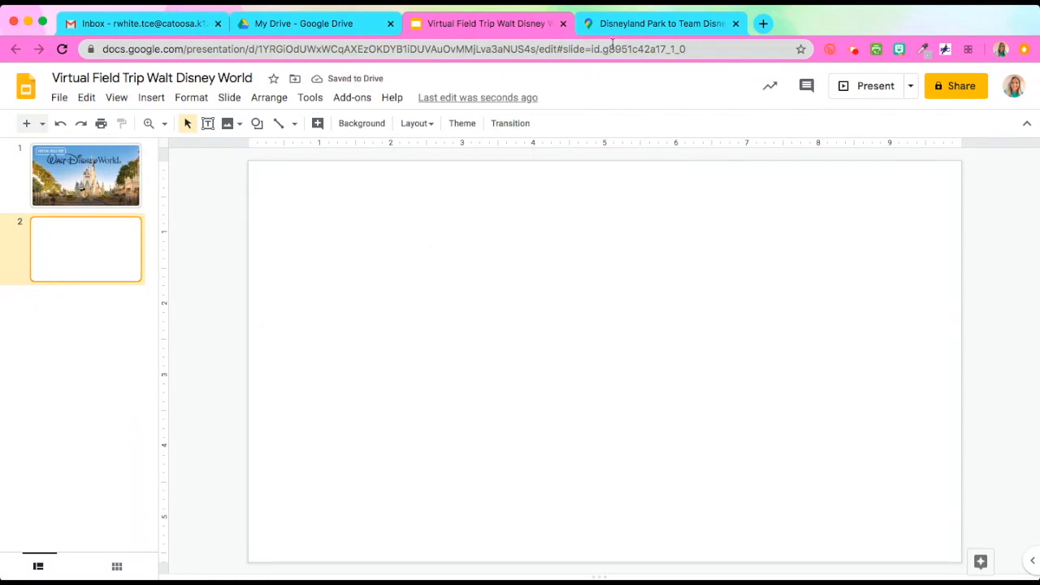
{"action": "left_click", "coordinate": [659, 22]}
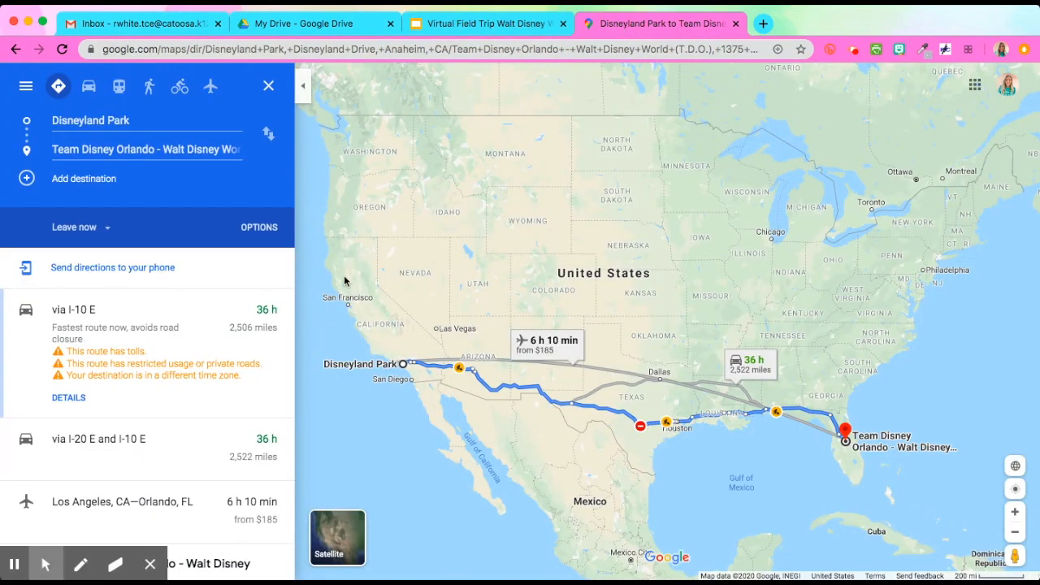
{"action": "mouse_move", "coordinate": [319, 285]}
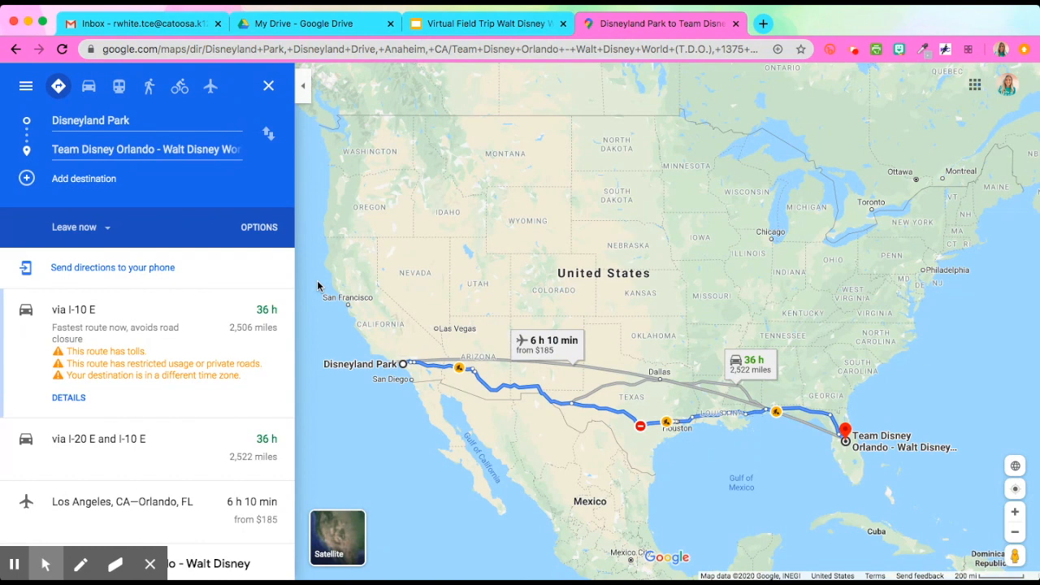
{"action": "mouse_move", "coordinate": [273, 163]}
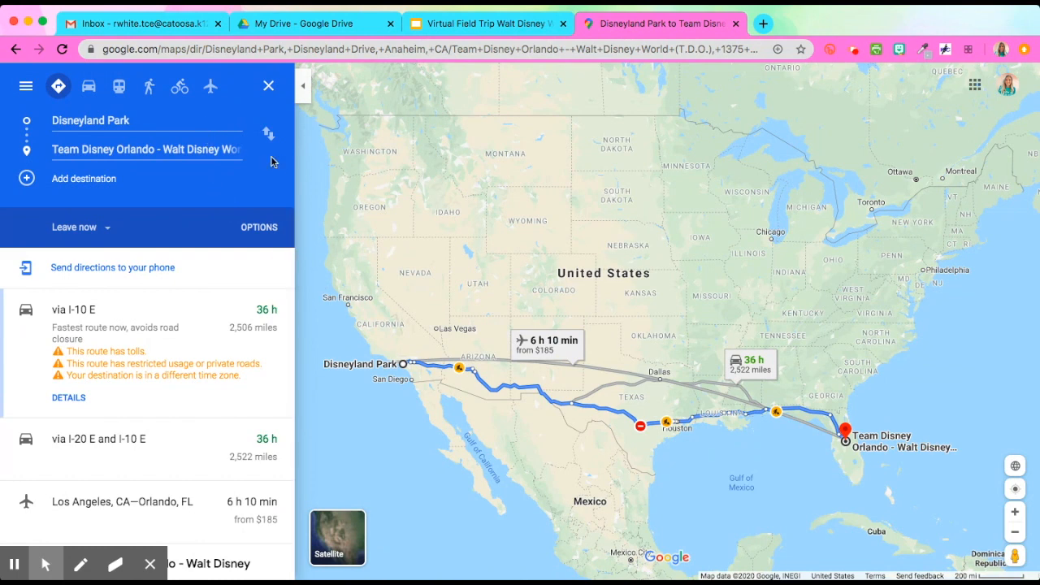
{"action": "mouse_move", "coordinate": [309, 171]}
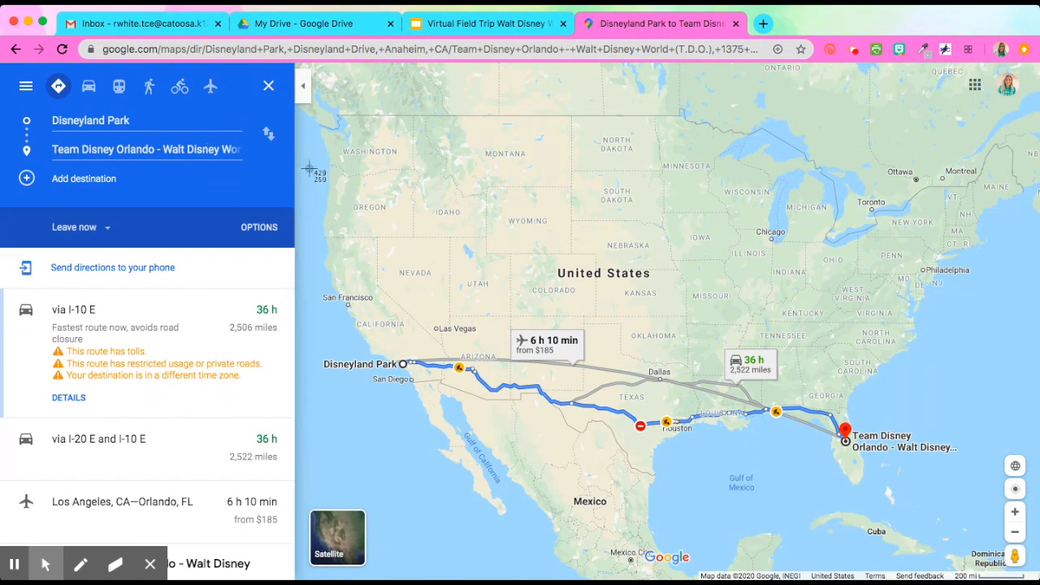
{"action": "mouse_move", "coordinate": [436, 270]}
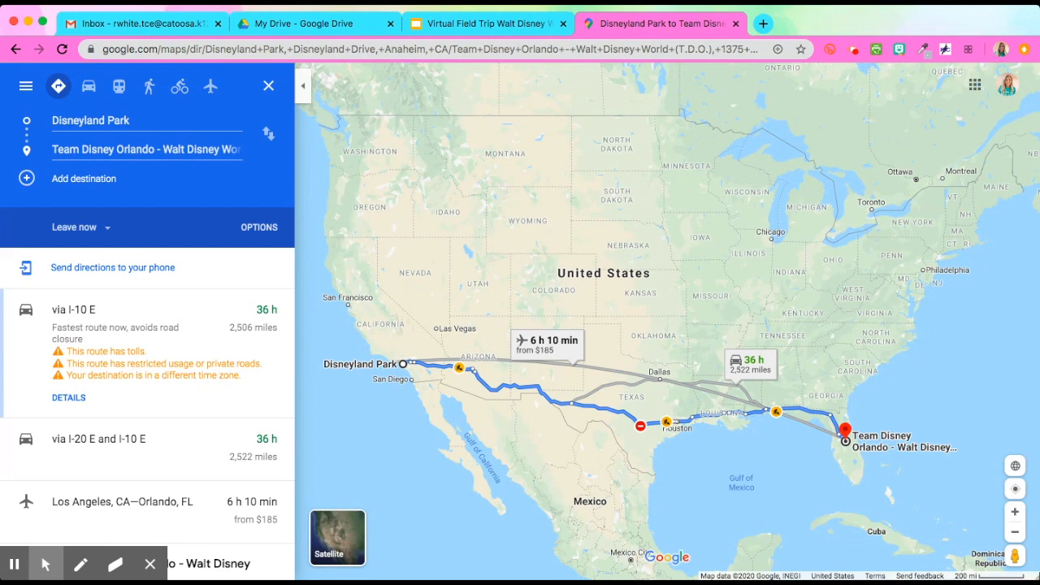
Step: Return to the Walt Disney World presentation tab after reviewing the route map
{"action": "left_click", "coordinate": [486, 23]}
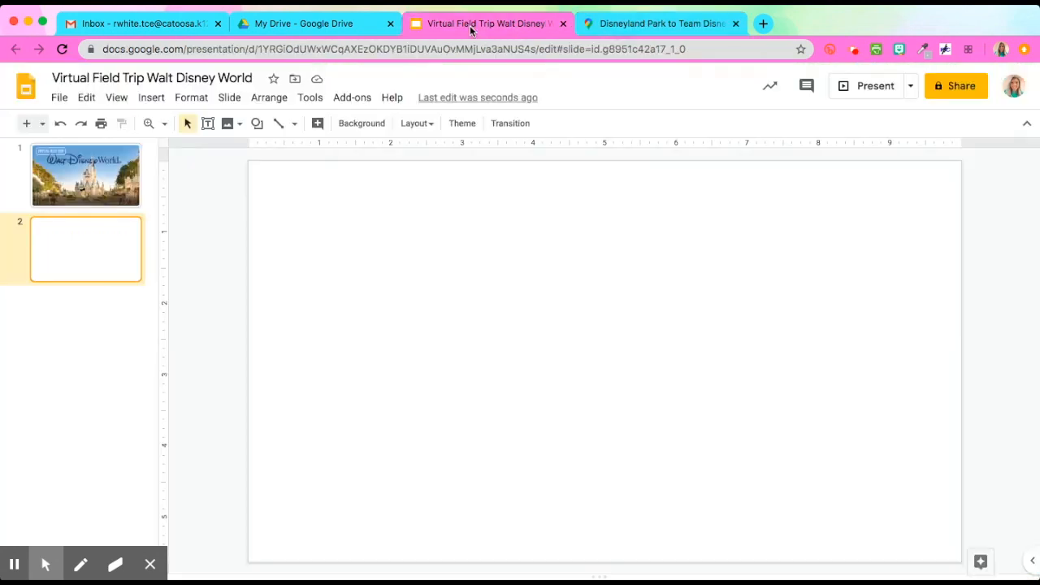
Step: Set the uploaded US route map picture as slide 2's background
{"action": "left_click", "coordinate": [361, 123]}
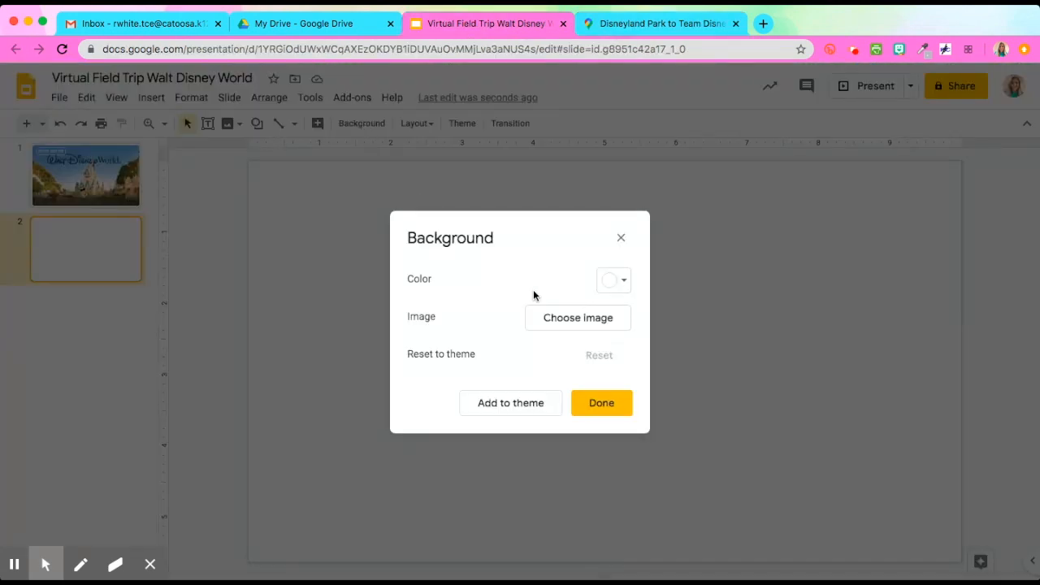
{"action": "left_click", "coordinate": [577, 317]}
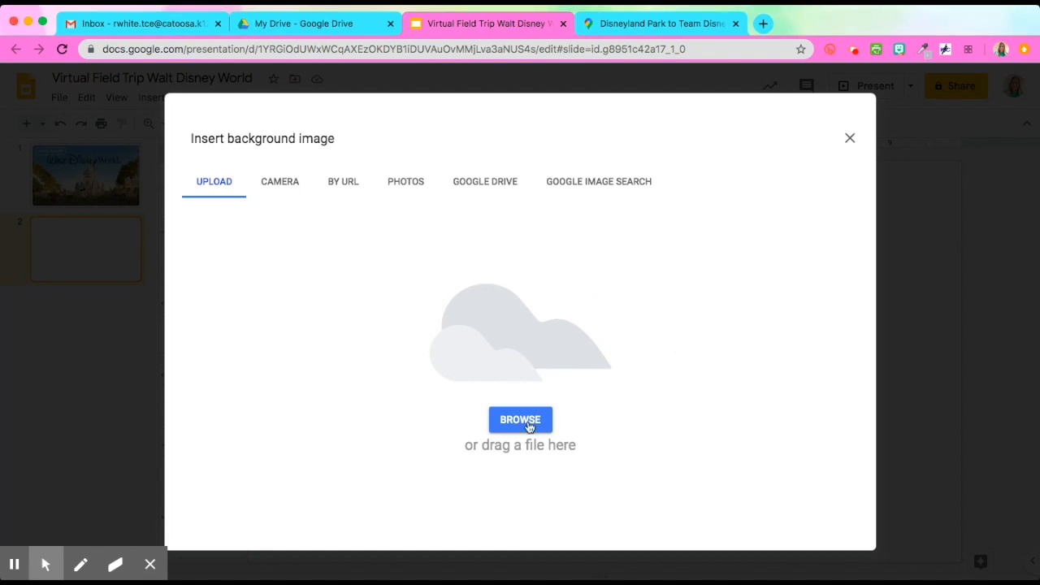
{"action": "left_click", "coordinate": [848, 137]}
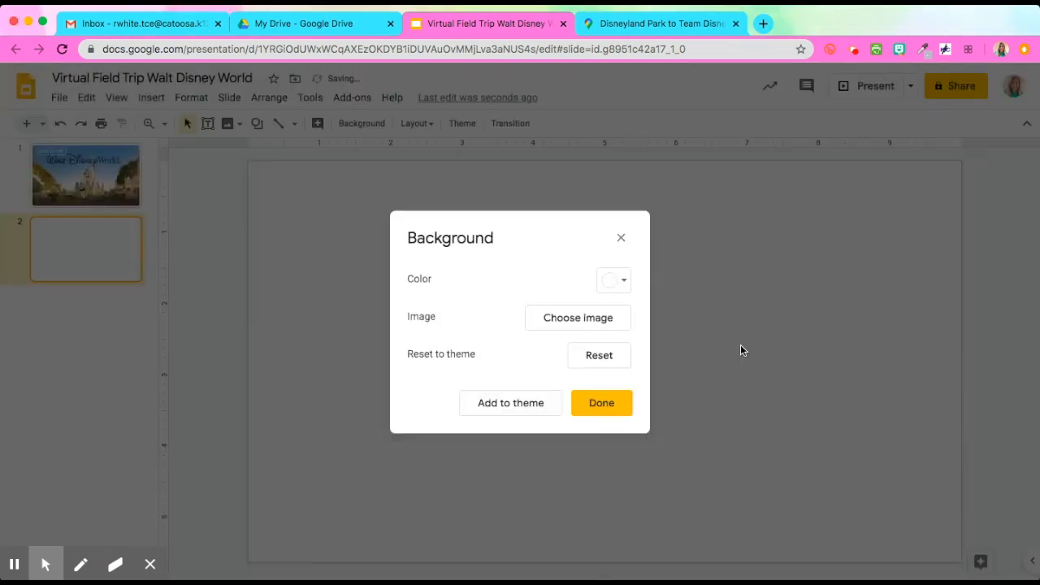
{"action": "left_click", "coordinate": [602, 404]}
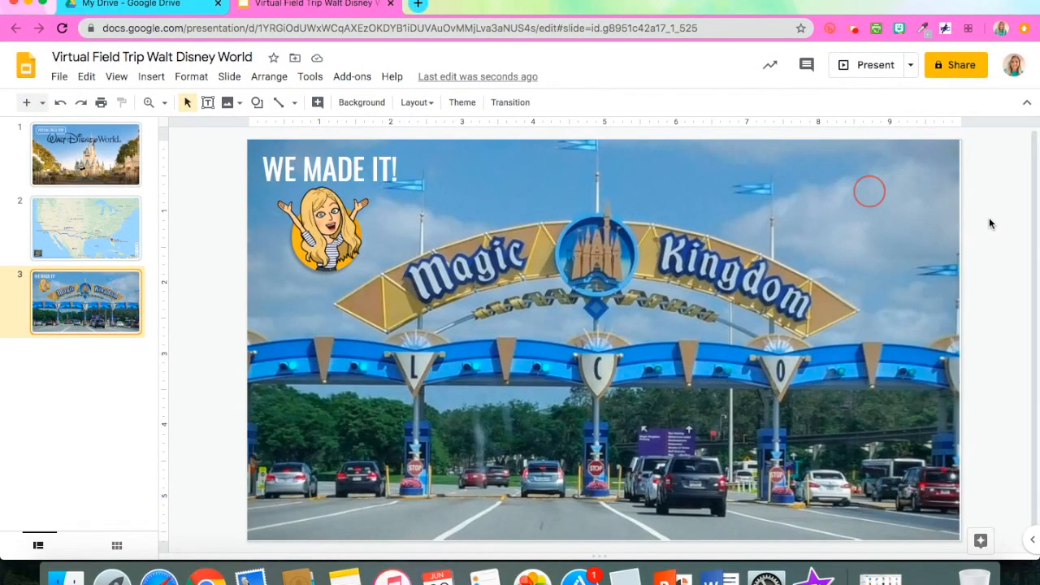
{"action": "mouse_move", "coordinate": [921, 185]}
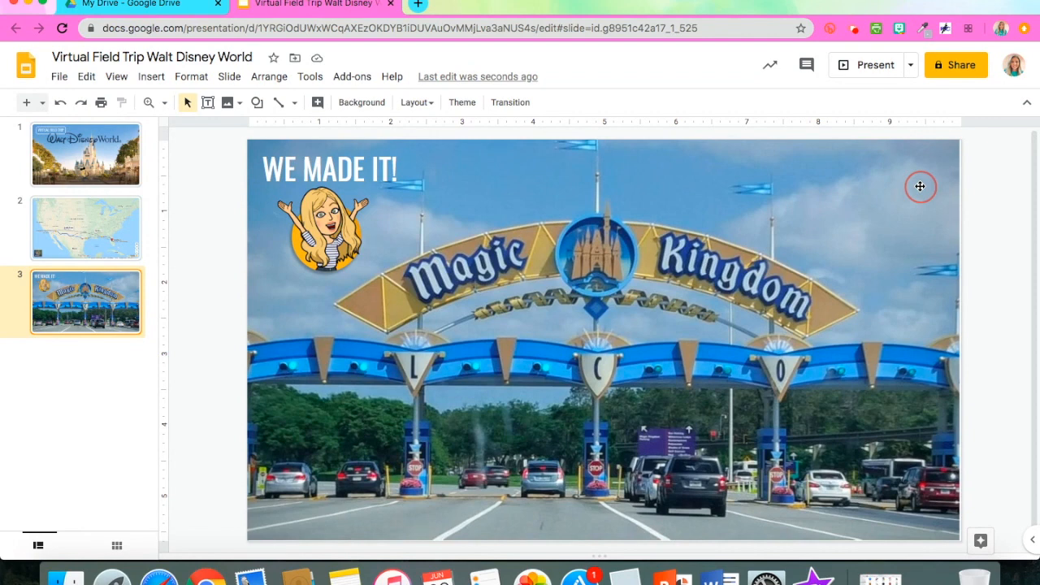
{"action": "mouse_move", "coordinate": [876, 65]}
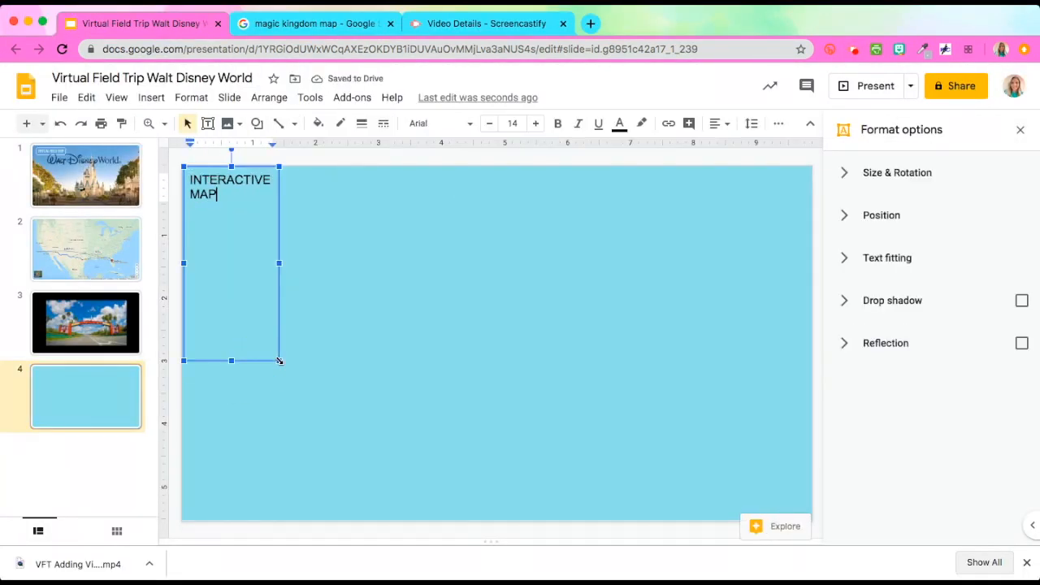
Step: Write the instructions 'Use the map below to choose at least 3 virtual rides to experience!' on slide 4
{"action": "type", "text": "Use the map below to choose at"}
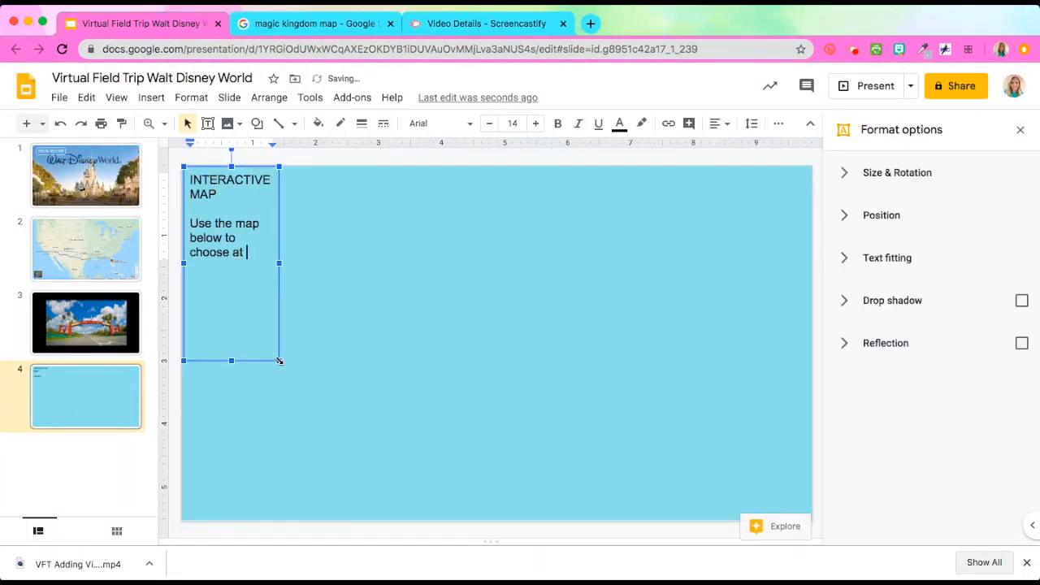
{"action": "type", "text": "least 3 virtual rides to experience! Each star is a different ride you can try."}
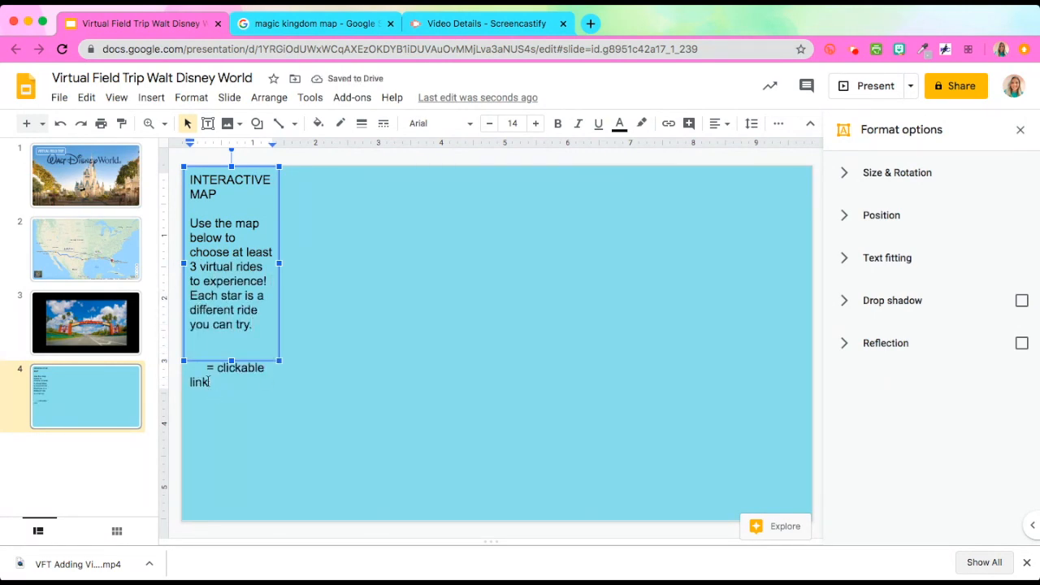
{"action": "left_click", "coordinate": [439, 124]}
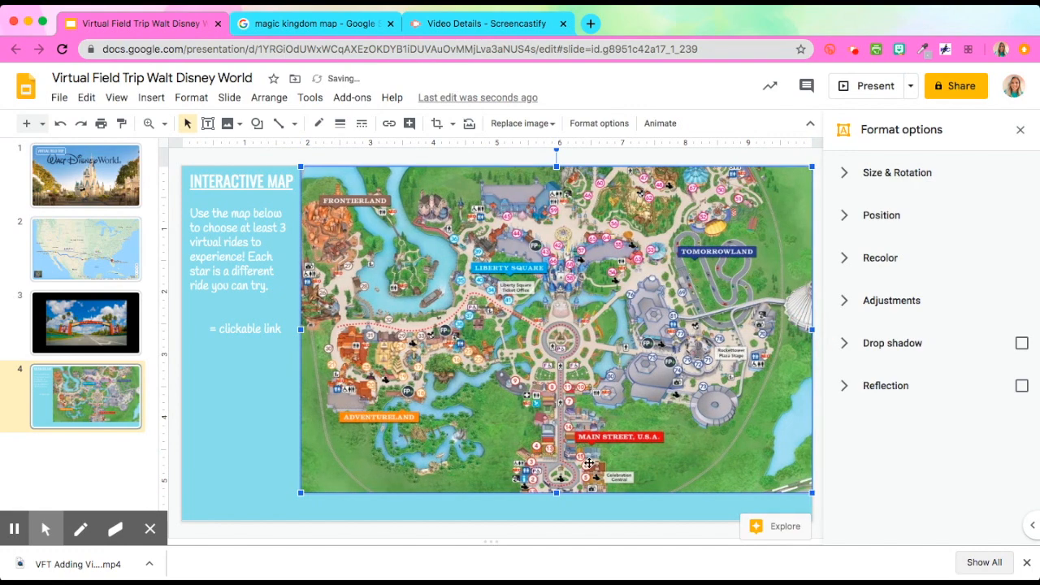
Step: Copy the Bitmoji from the title slide to slide 4 and place it at the map's lower left
{"action": "left_click", "coordinate": [261, 423]}
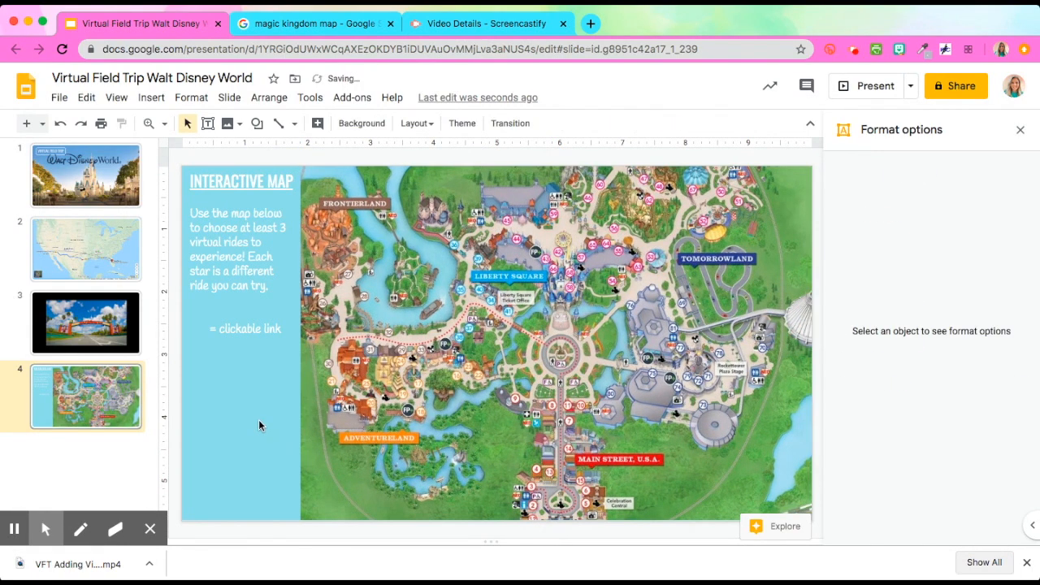
{"action": "left_click", "coordinate": [84, 175]}
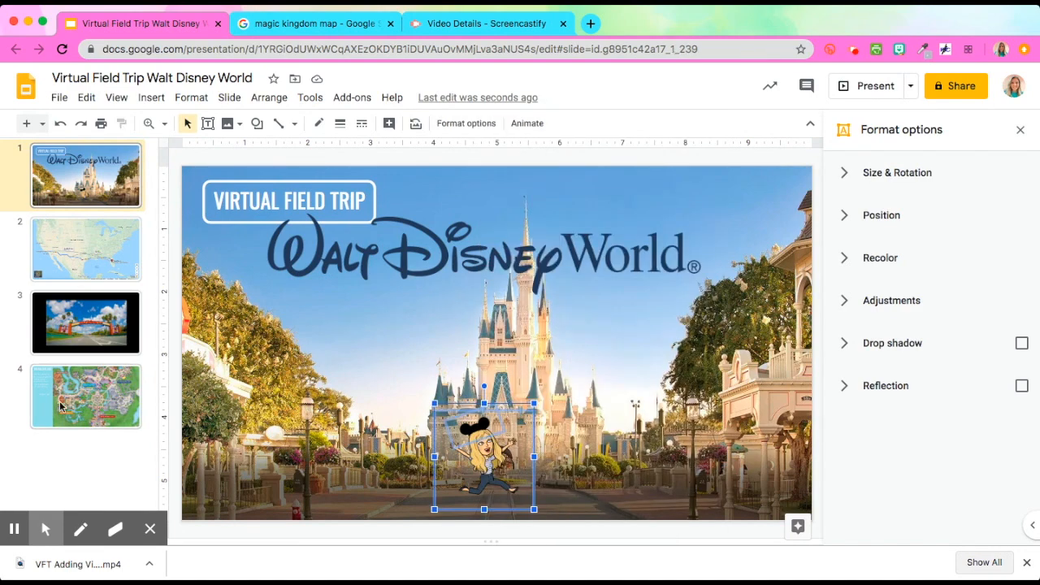
{"action": "left_click", "coordinate": [85, 397]}
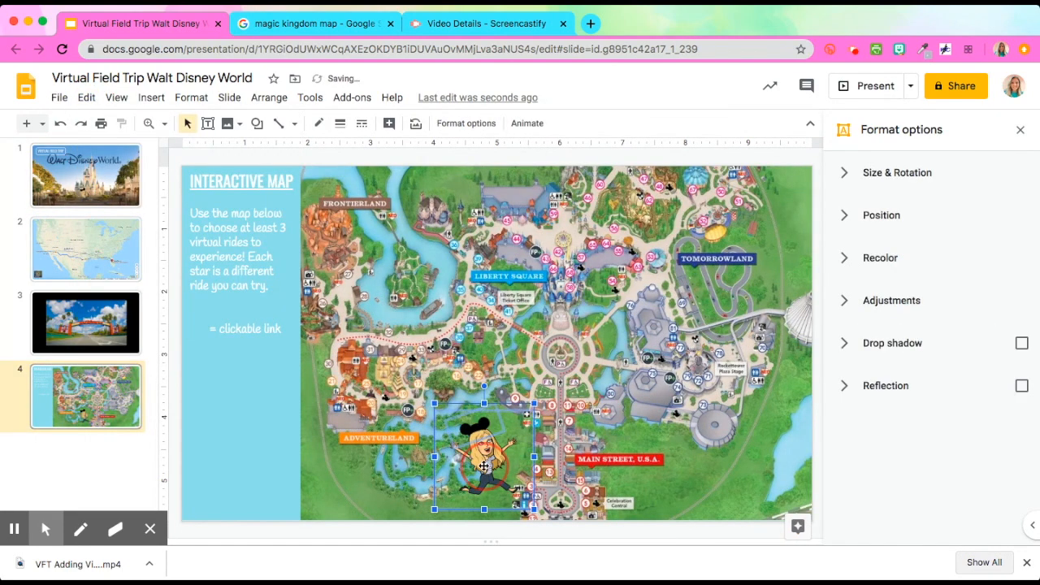
{"action": "left_click_drag", "start_coordinate": [484, 463], "coordinate": [292, 458]}
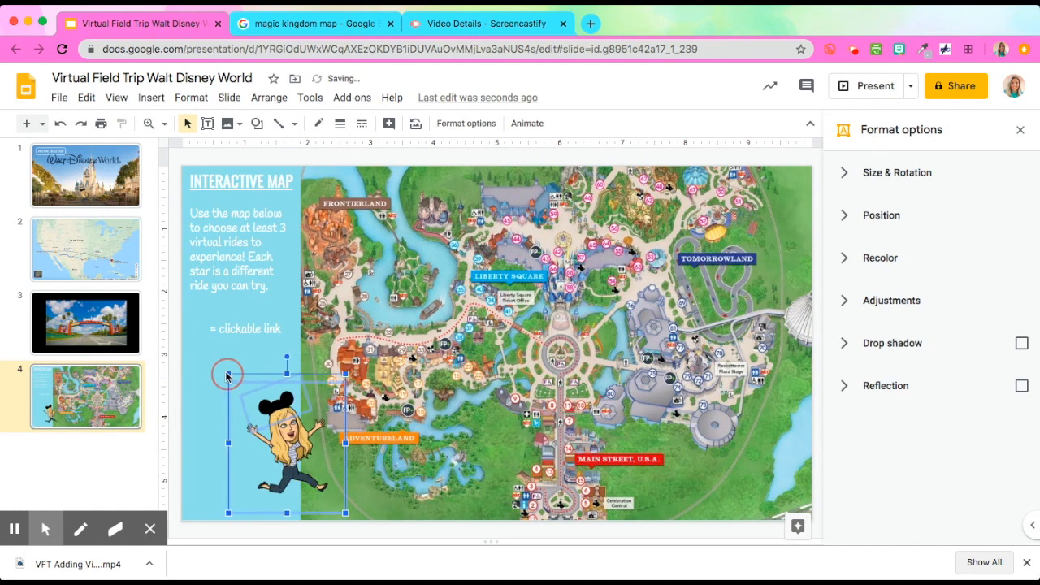
{"action": "left_click", "coordinate": [463, 163]}
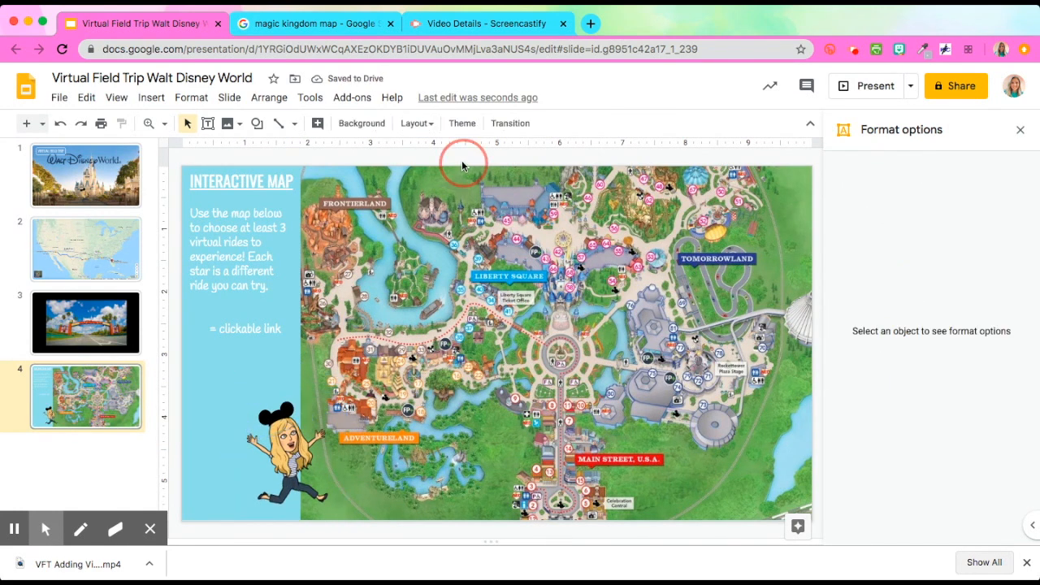
{"action": "mouse_move", "coordinate": [312, 419]}
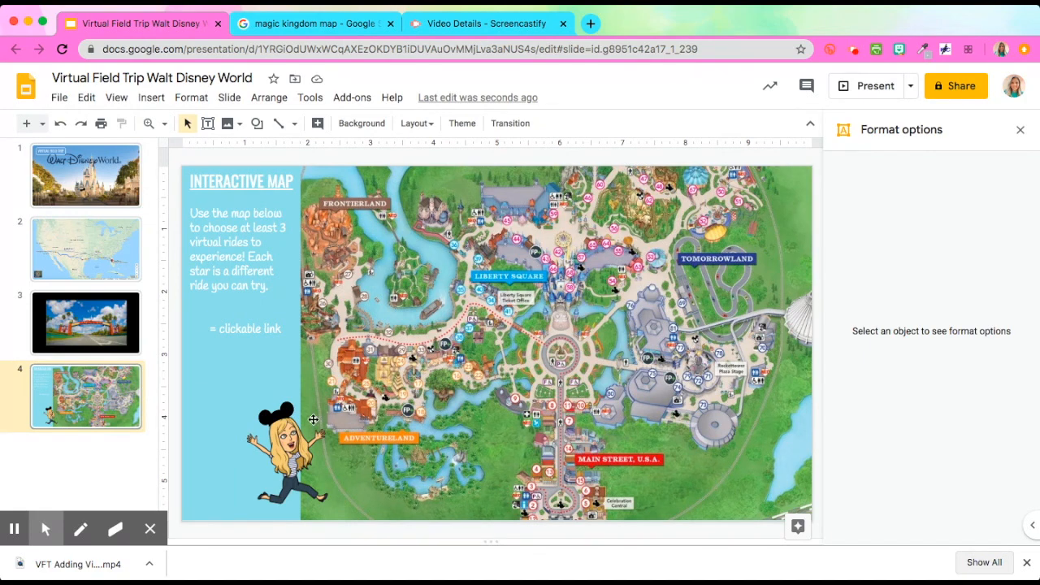
{"action": "left_click", "coordinate": [194, 296]}
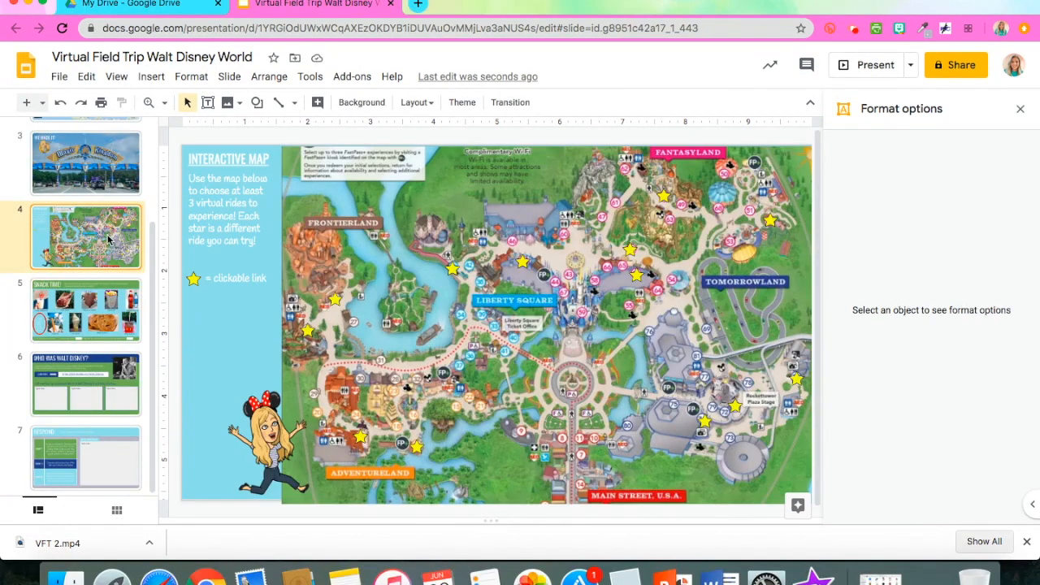
Step: Review the SNACK TIME, WHO WAS WALT DISNEY? and RESPOND slides, then start inserting media on slide 5
{"action": "left_click", "coordinate": [85, 311]}
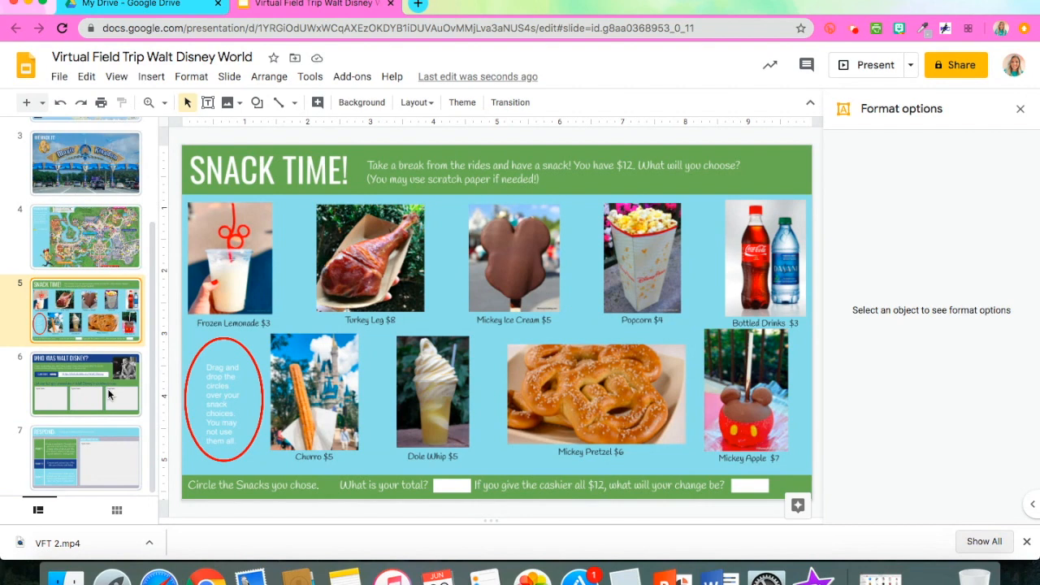
{"action": "left_click", "coordinate": [84, 384]}
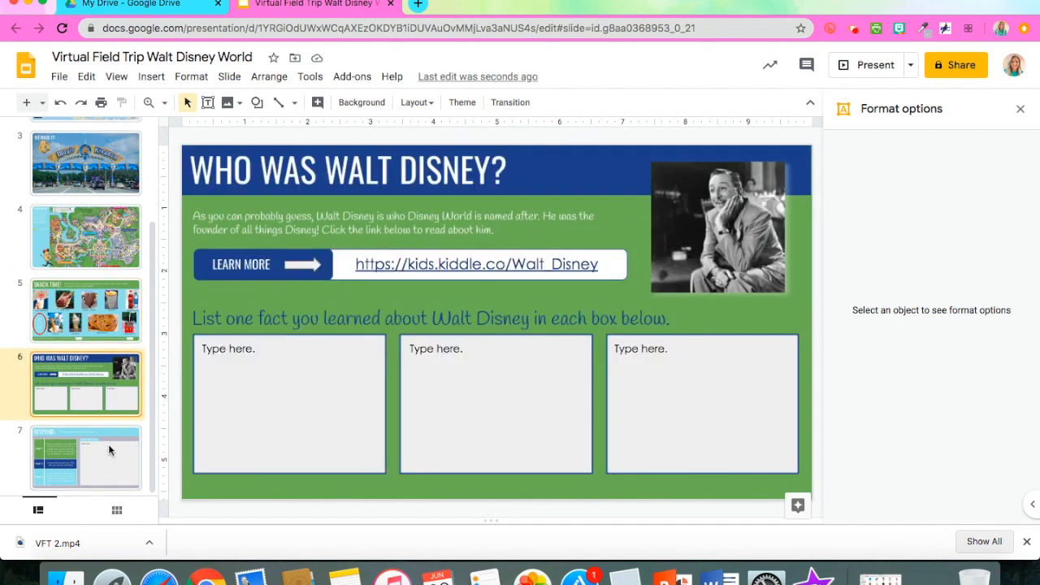
{"action": "left_click", "coordinate": [85, 457]}
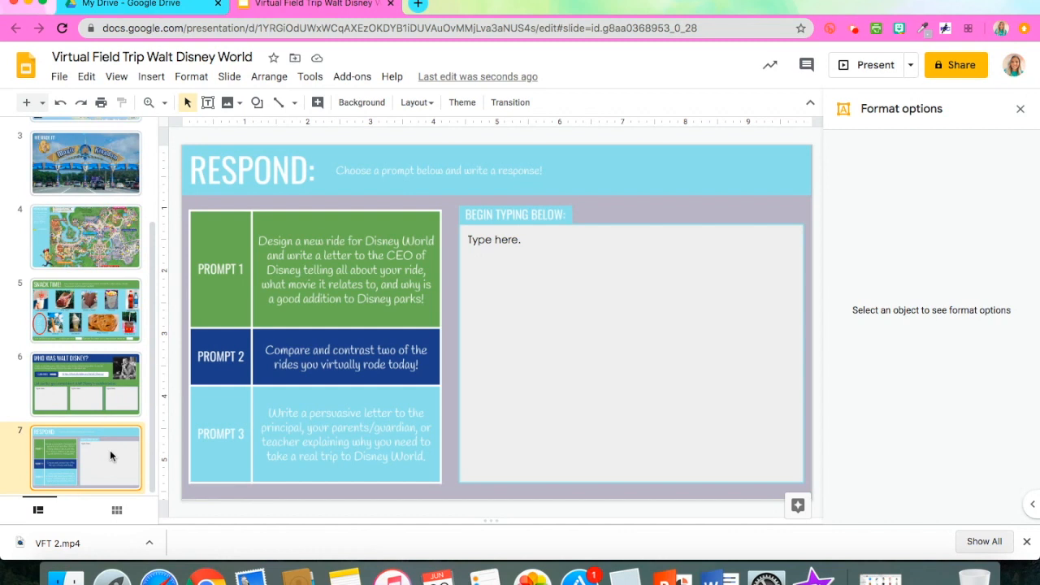
{"action": "mouse_move", "coordinate": [57, 170]}
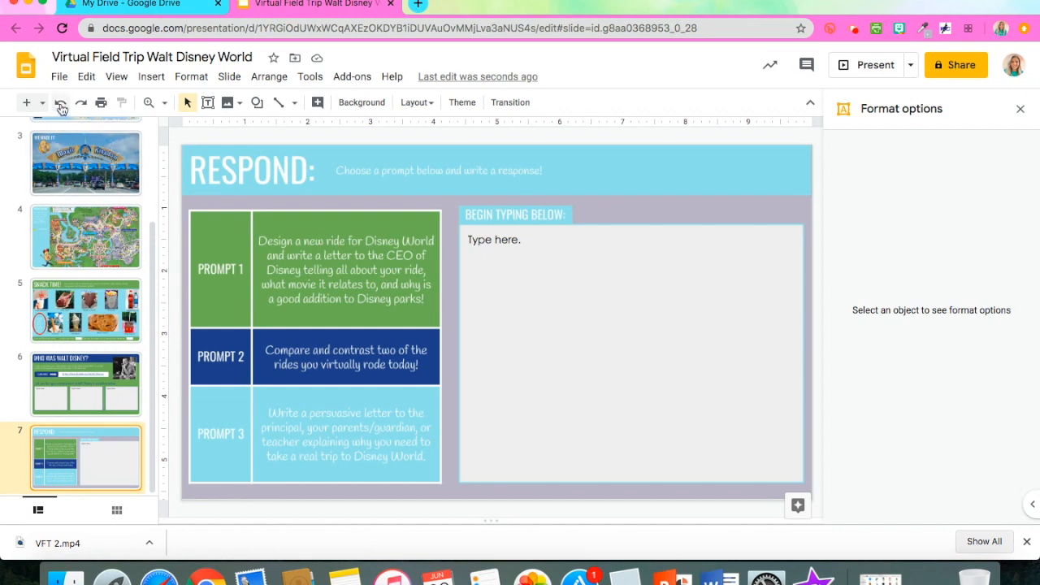
{"action": "left_click", "coordinate": [361, 103]}
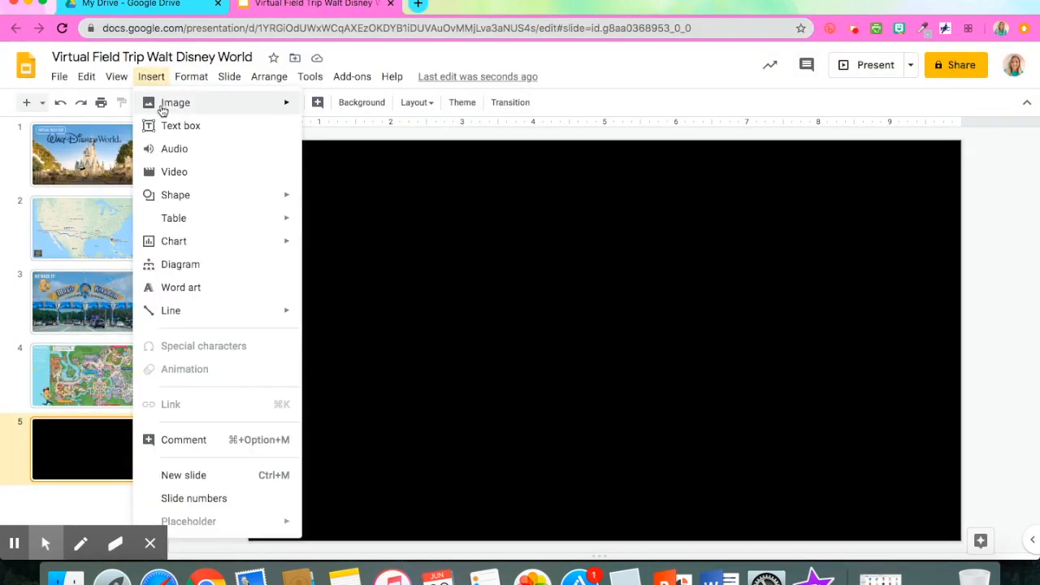
Step: Insert the castle fireworks video on the final slide and set it to autoplay when presenting
{"action": "left_click", "coordinate": [174, 172]}
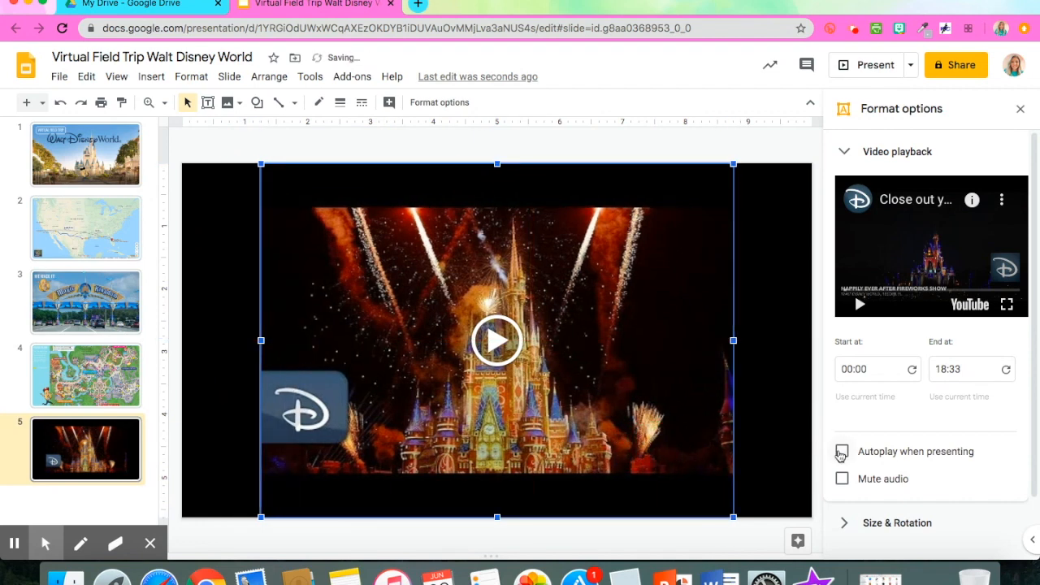
{"action": "left_click", "coordinate": [741, 156]}
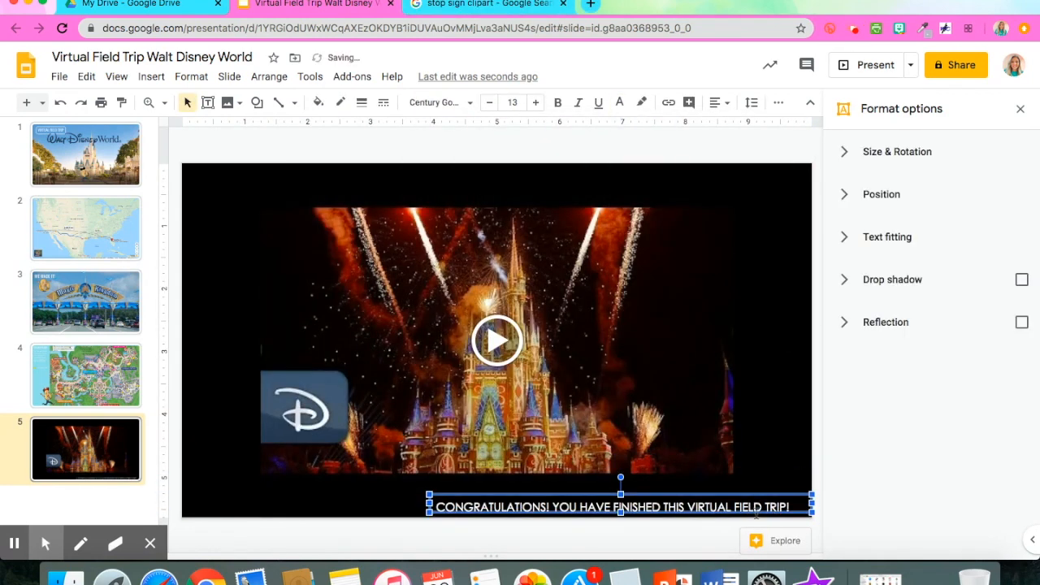
{"action": "left_click", "coordinate": [312, 5]}
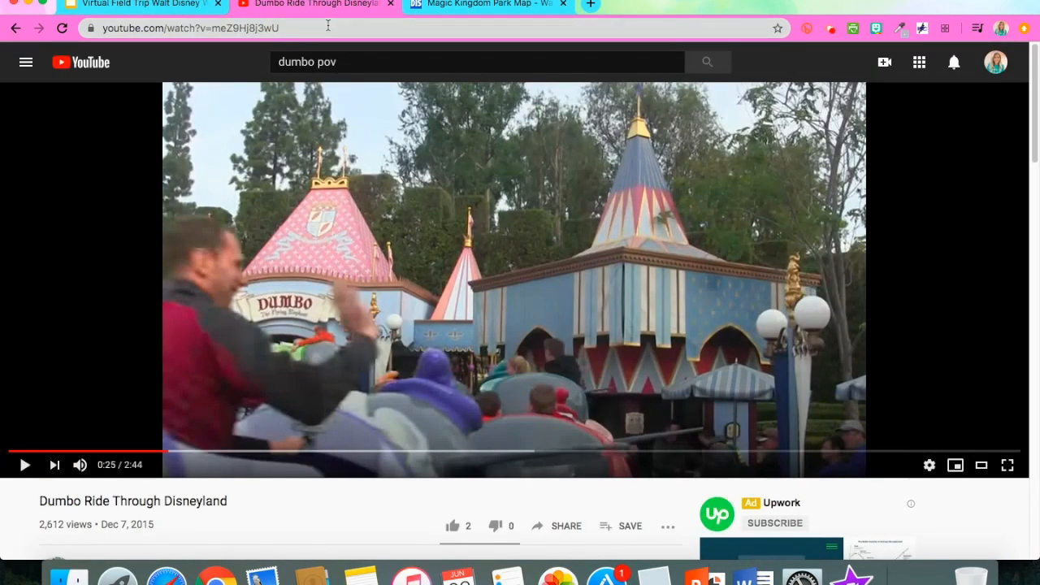
Step: Paste the copied Dumbo Ride Through Disneyland YouTube link into the Insert video search
{"action": "left_click", "coordinate": [138, 4]}
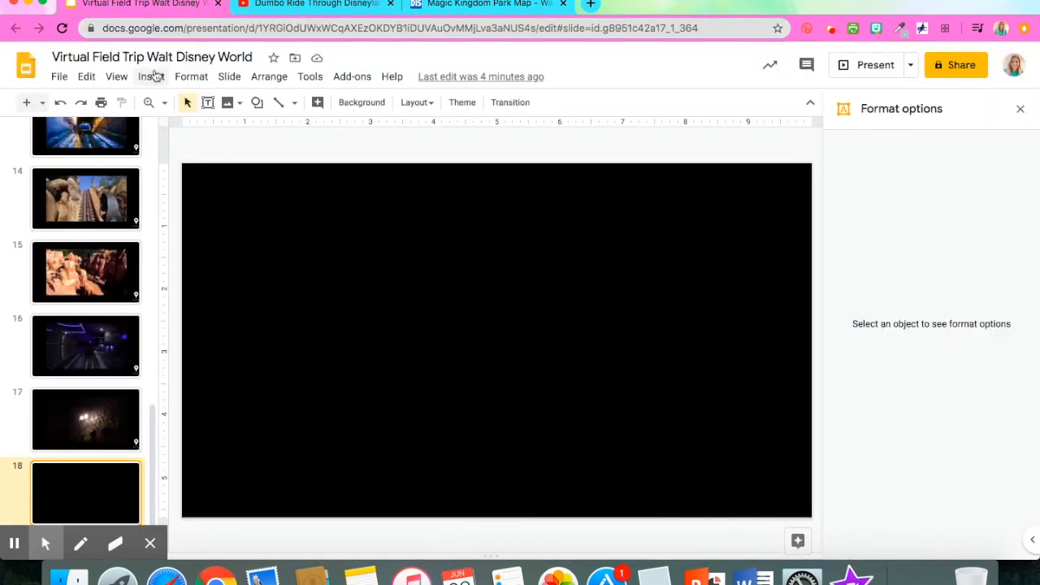
{"action": "left_click", "coordinate": [152, 76]}
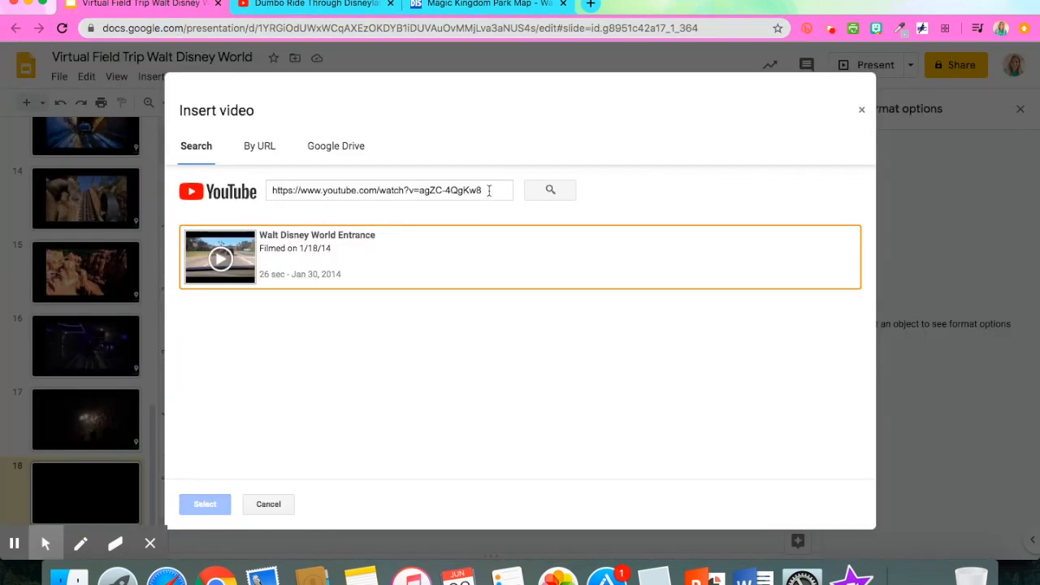
{"action": "right_click", "coordinate": [382, 191]}
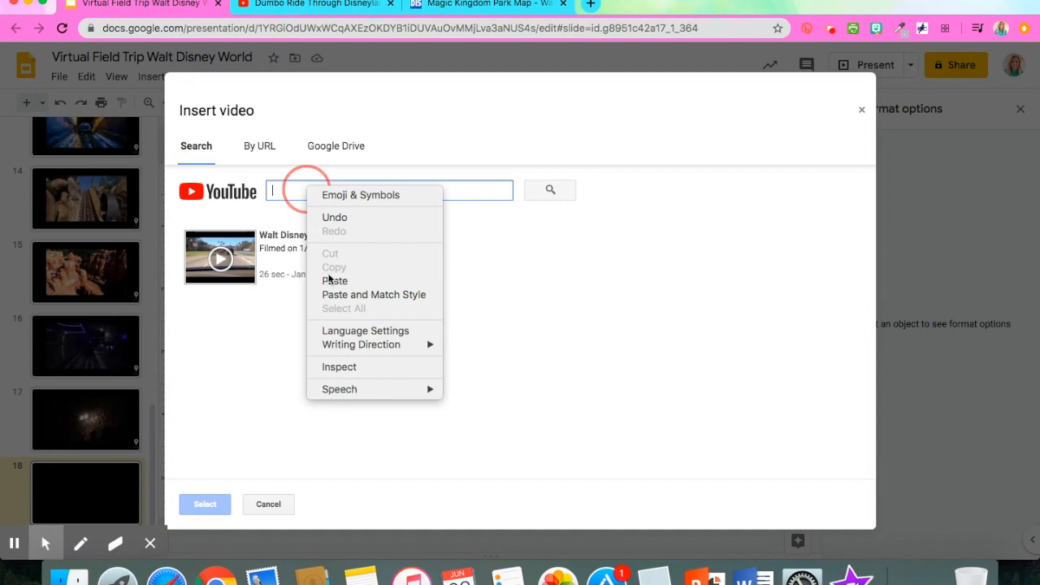
{"action": "left_click", "coordinate": [205, 504]}
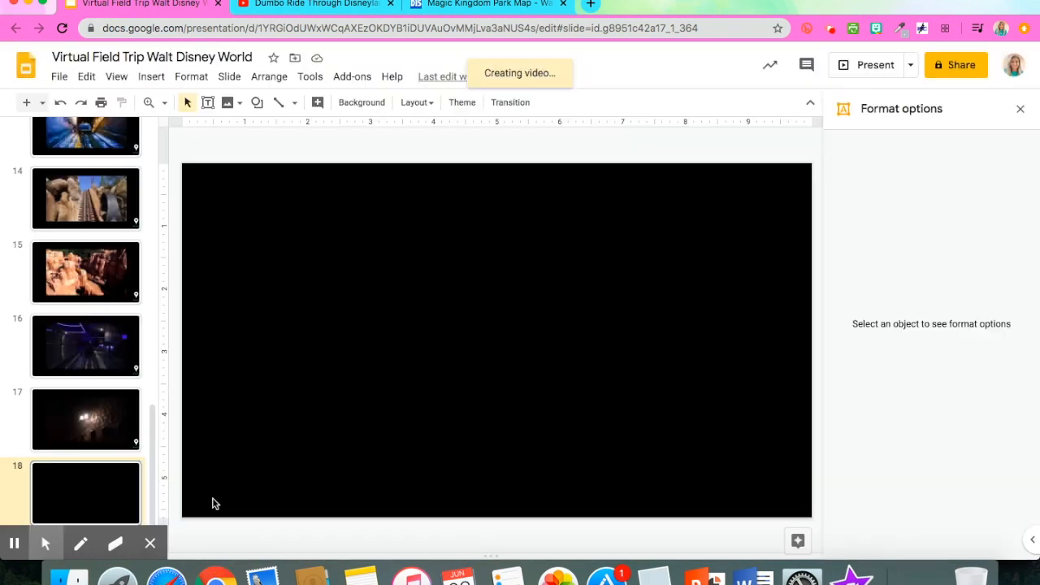
Step: Center the Dumbo video on slide 18, trim it to 00:27–02:20 and enable autoplay
{"action": "left_click", "coordinate": [349, 291]}
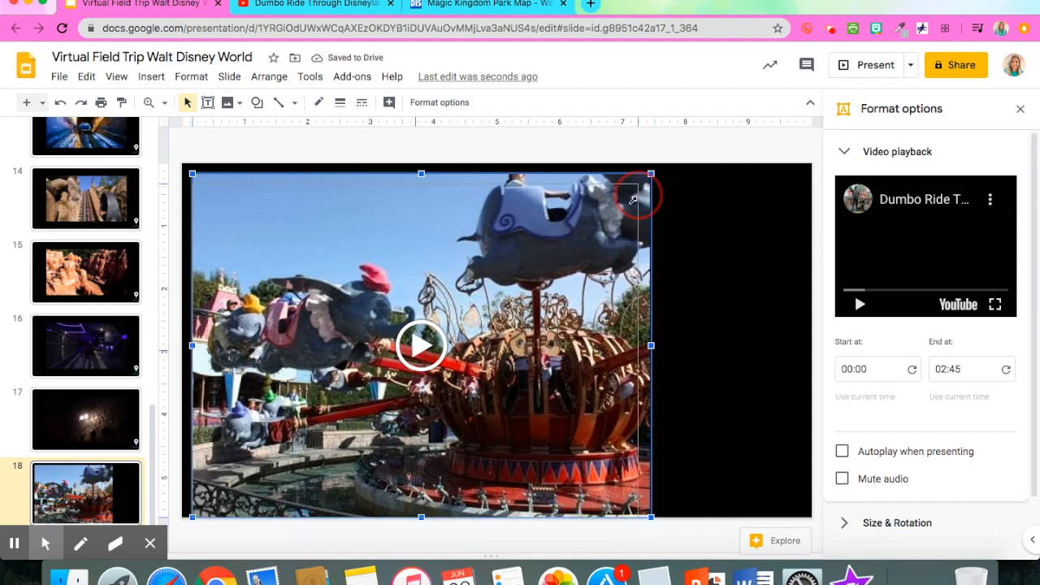
{"action": "left_click_drag", "start_coordinate": [651, 173], "coordinate": [692, 177]}
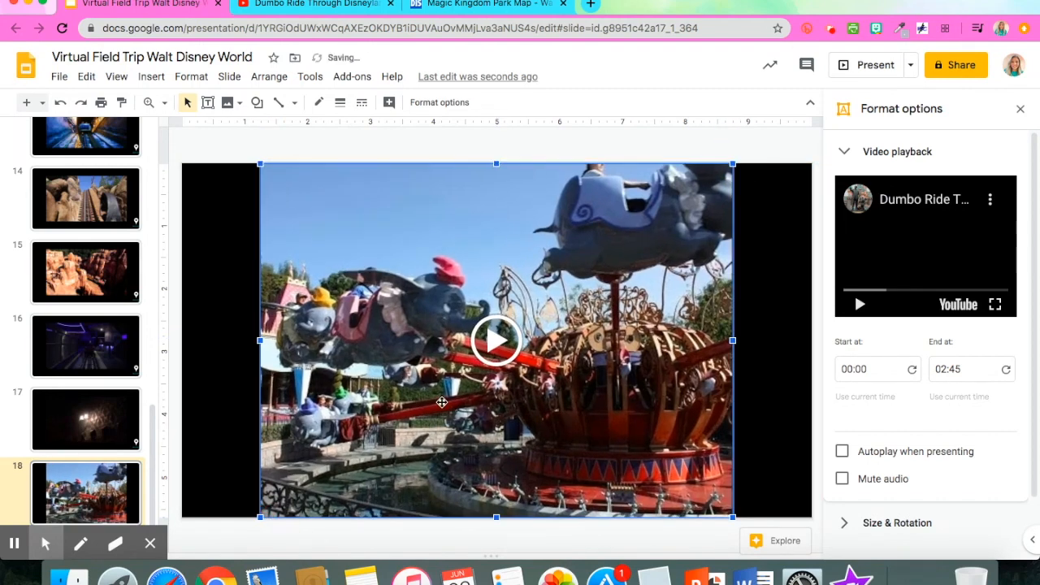
{"action": "left_click", "coordinate": [497, 339]}
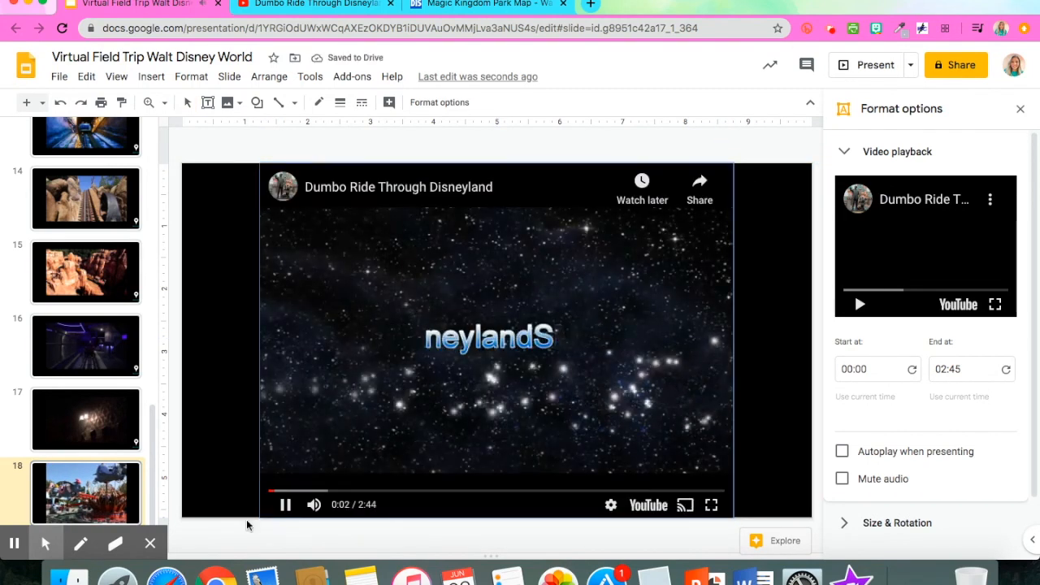
{"action": "left_click", "coordinate": [329, 491]}
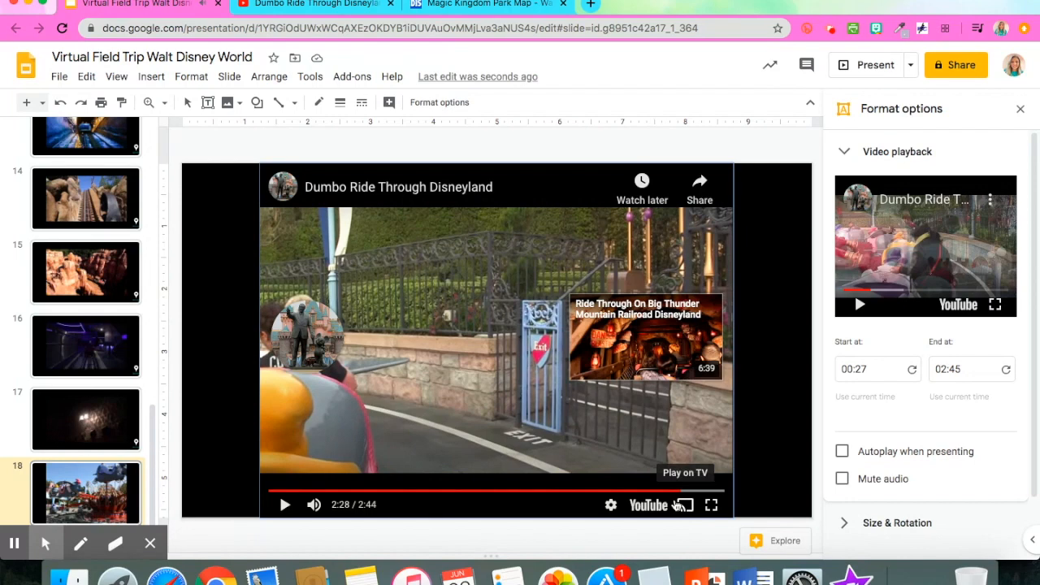
{"action": "left_click", "coordinate": [663, 491]}
{"action": "type", "text": "20"}
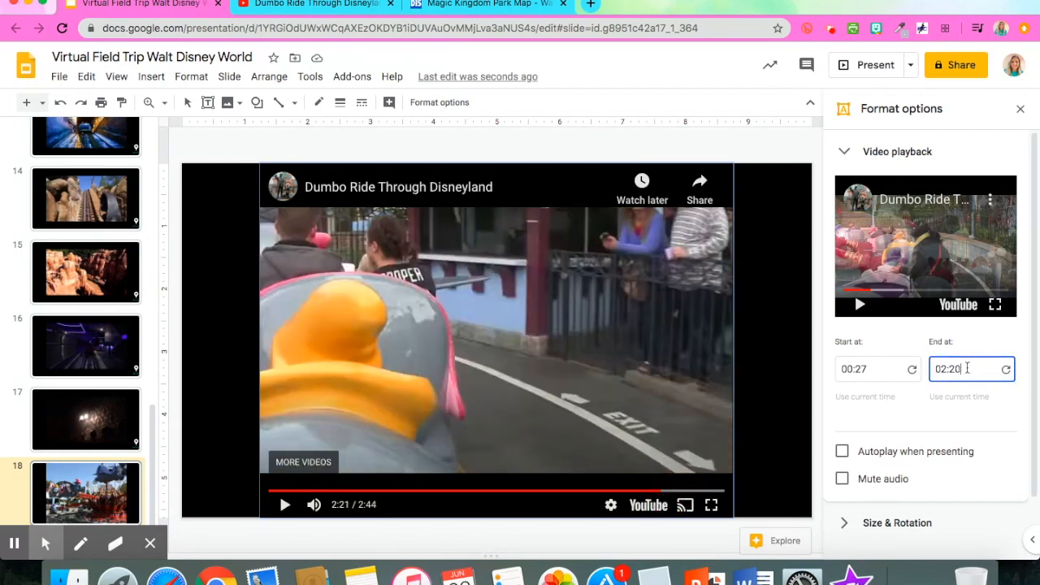
{"action": "left_click", "coordinate": [843, 452]}
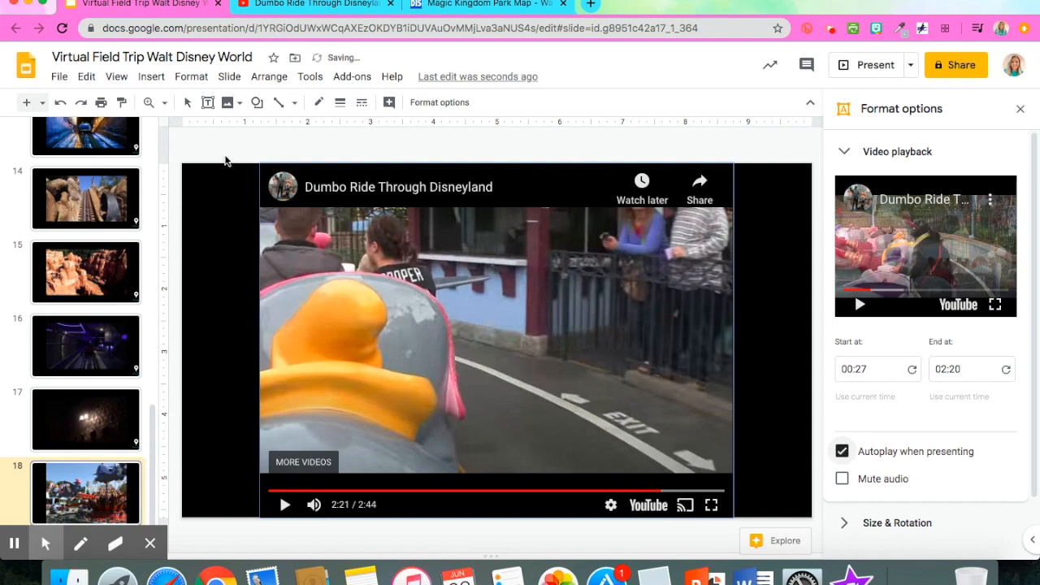
Step: Add a white map pin with a BACK TO MAP label in the slide's top-left margin
{"action": "left_click", "coordinate": [252, 101]}
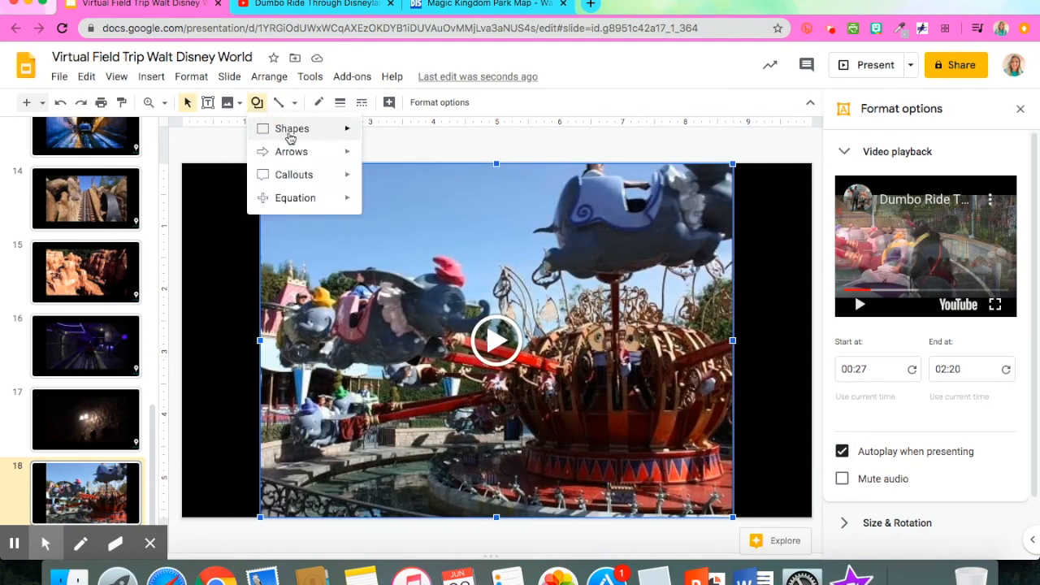
{"action": "left_click", "coordinate": [292, 129]}
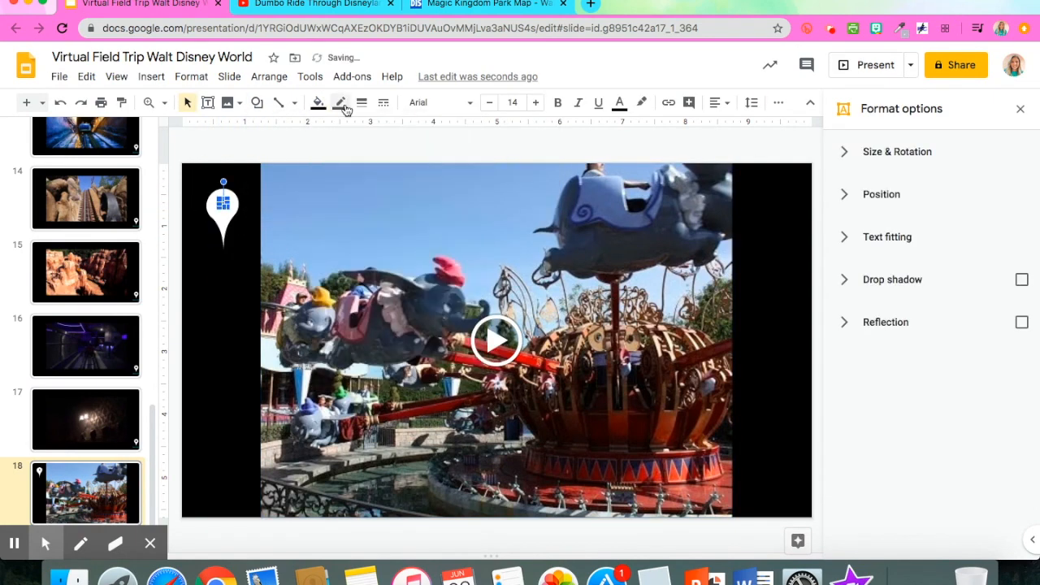
{"action": "left_click", "coordinate": [223, 263]}
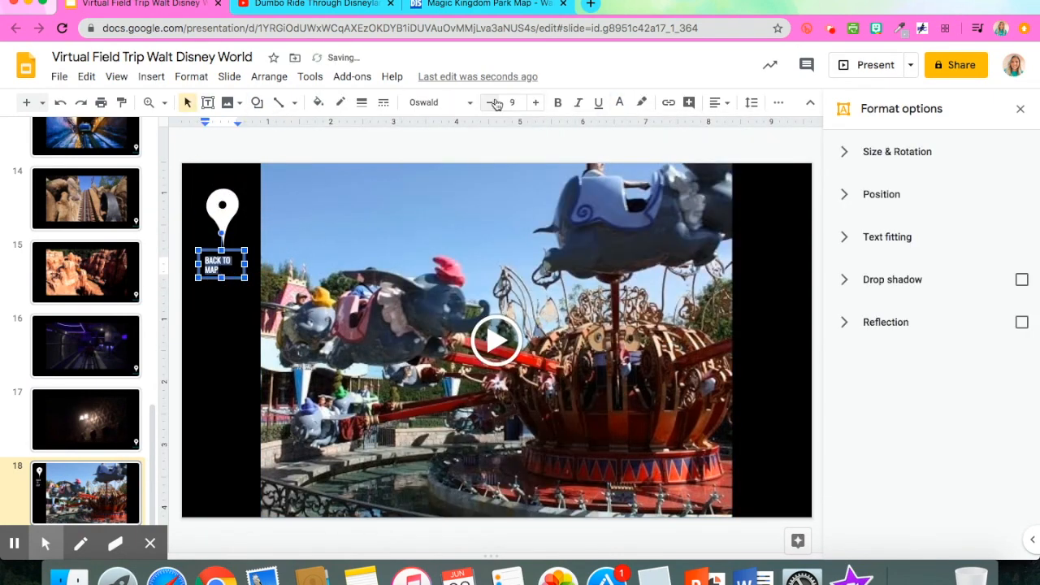
Step: Link the BACK TO MAP label to slide 4, the interactive map
{"action": "right_click", "coordinate": [218, 260]}
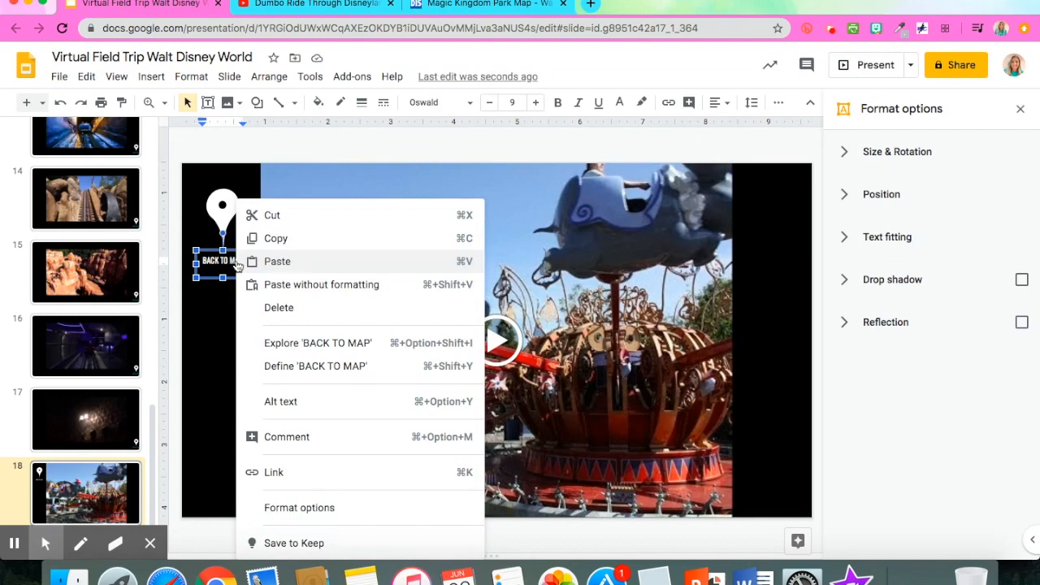
{"action": "mouse_move", "coordinate": [273, 472]}
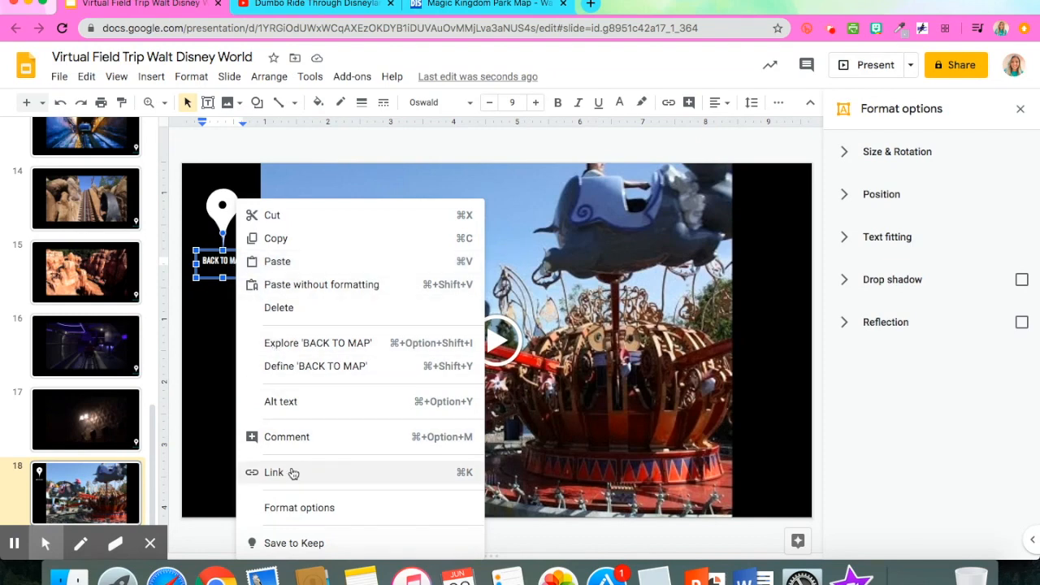
{"action": "left_click", "coordinate": [273, 472]}
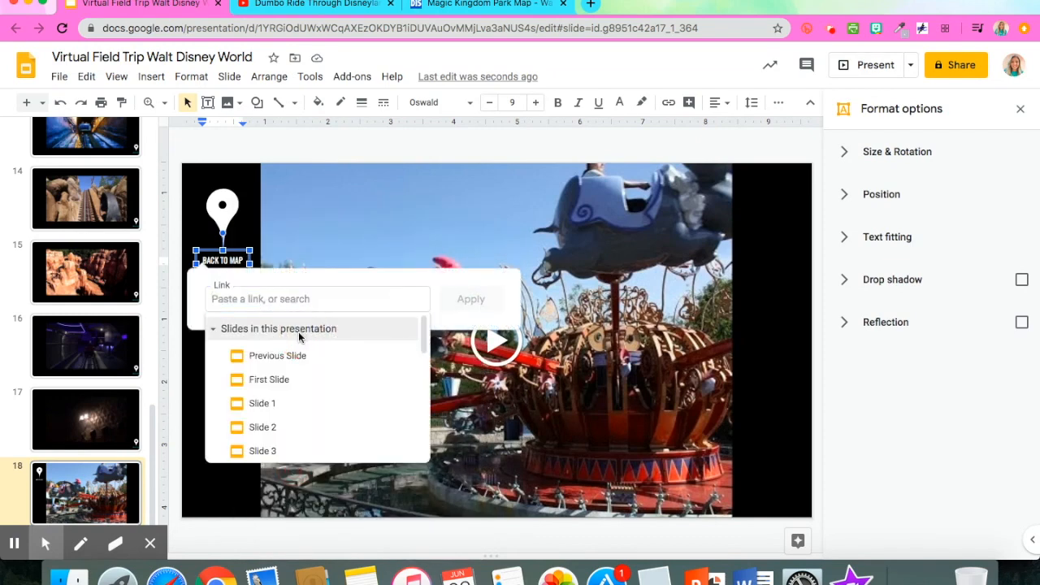
{"action": "scroll", "scroll_direction": "down", "scroll_amount": 3}
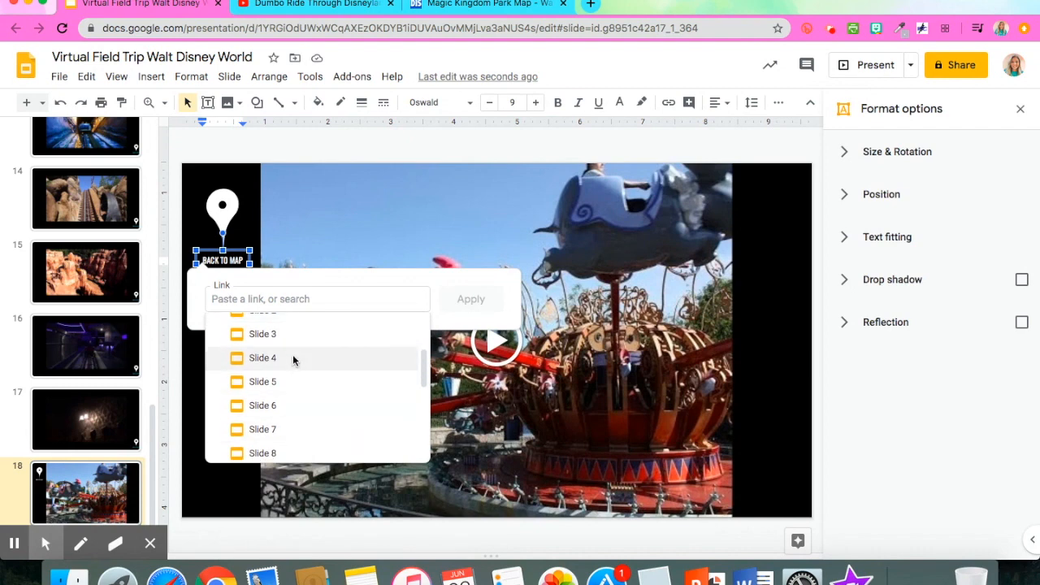
{"action": "left_click", "coordinate": [264, 357]}
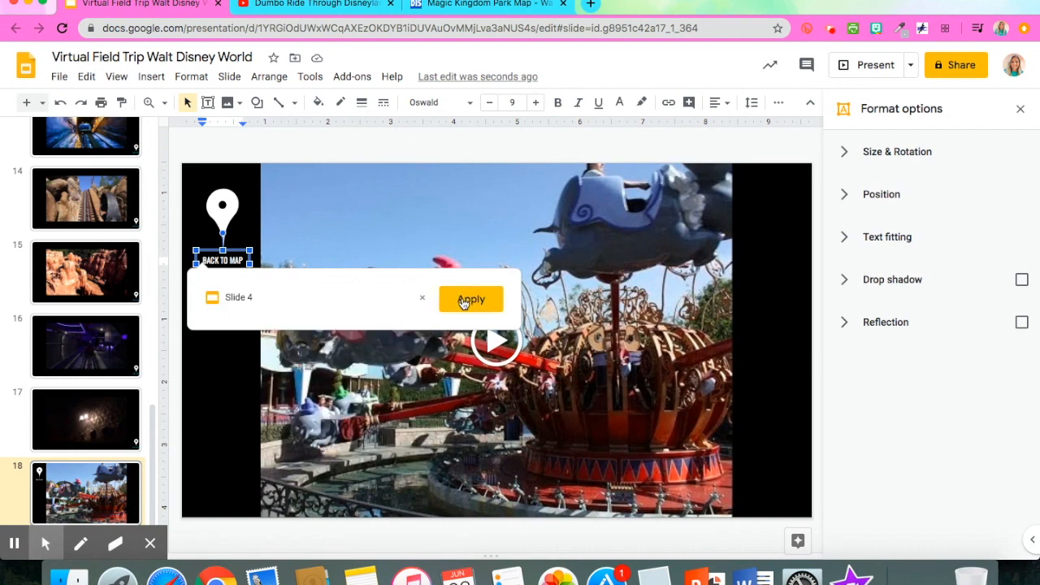
{"action": "left_click", "coordinate": [472, 299]}
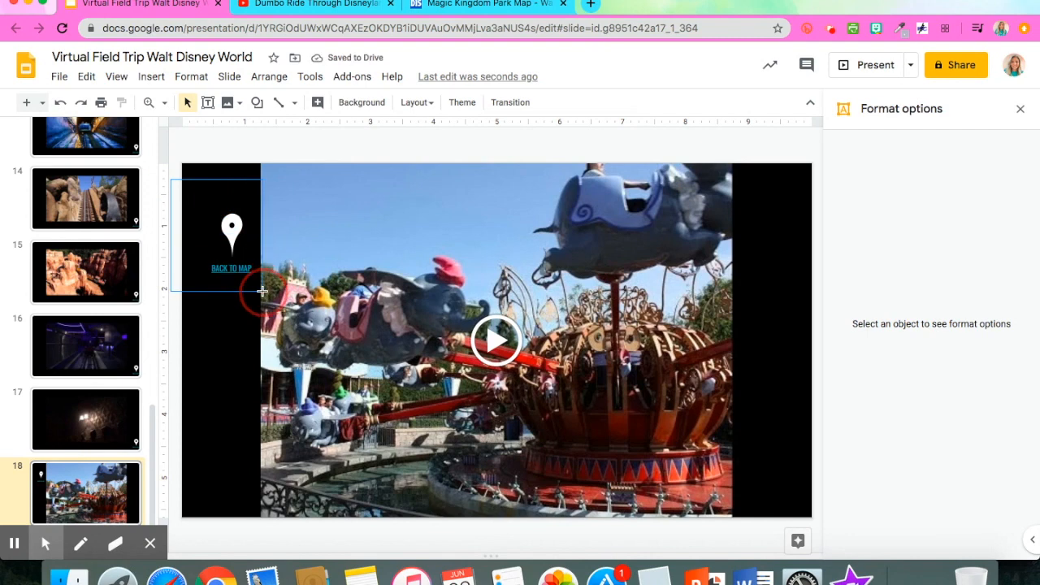
Step: Move the Dumbo slide's pin and label to the bottom-right corner, then compare with slide 15
{"action": "left_click", "coordinate": [231, 236]}
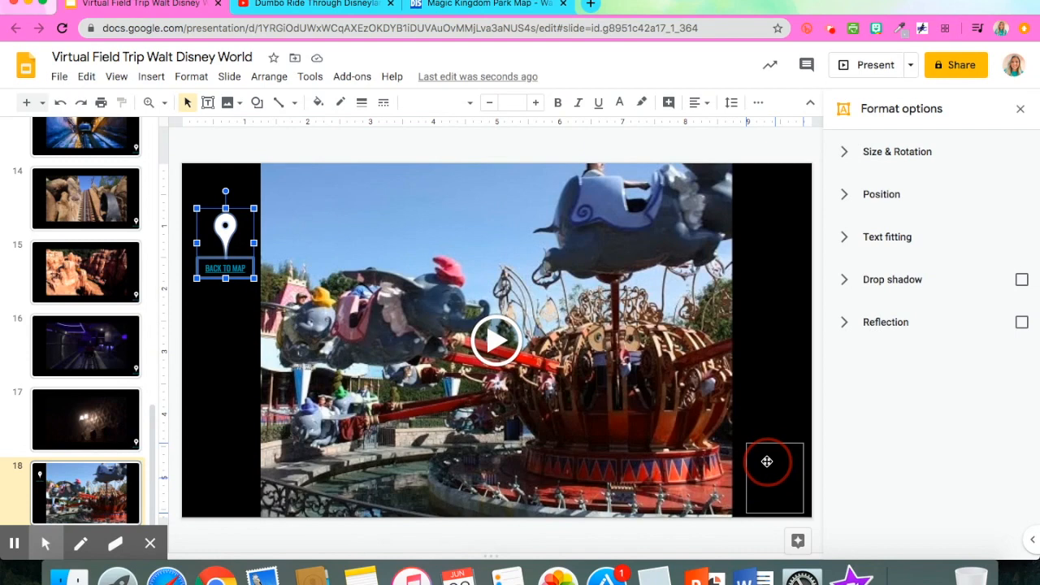
{"action": "left_click_drag", "start_coordinate": [224, 236], "coordinate": [783, 478]}
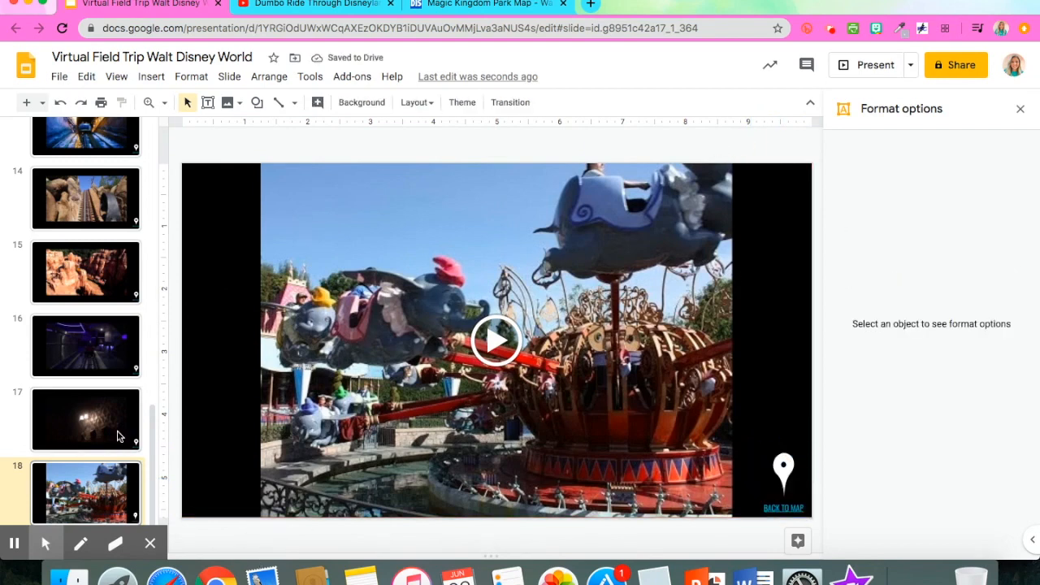
{"action": "left_click", "coordinate": [86, 271]}
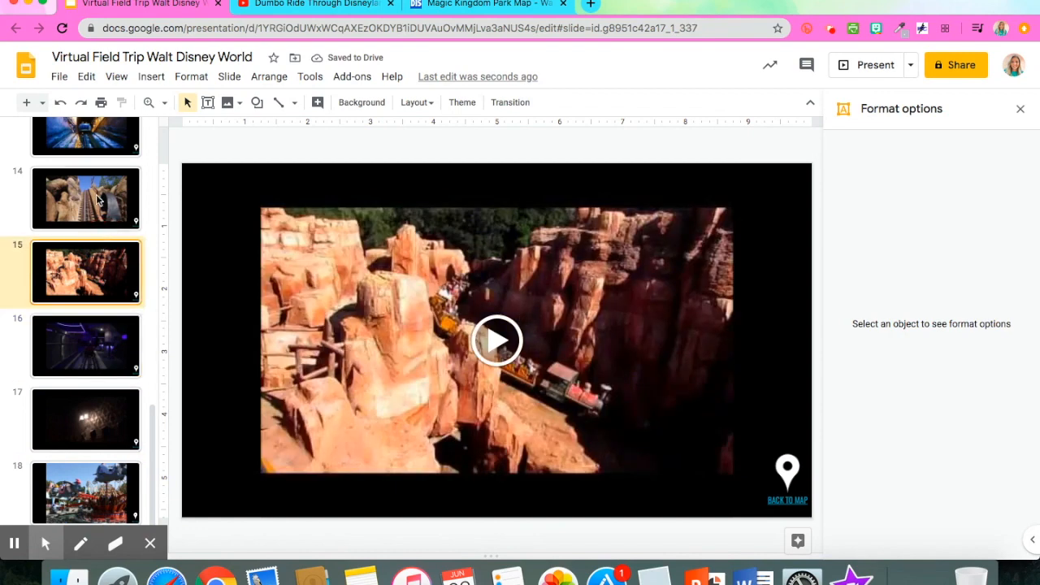
{"action": "left_click", "coordinate": [86, 199]}
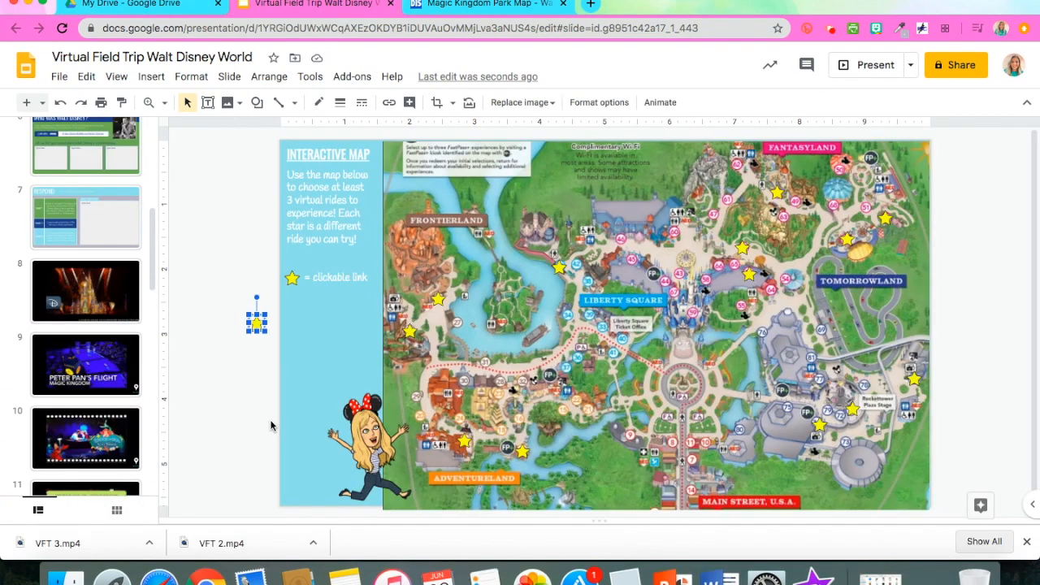
Step: Check ride locations on the WDWinfo Magic Kingdom map, then pick up the spare star beside the interactive map
{"action": "left_click", "coordinate": [254, 400]}
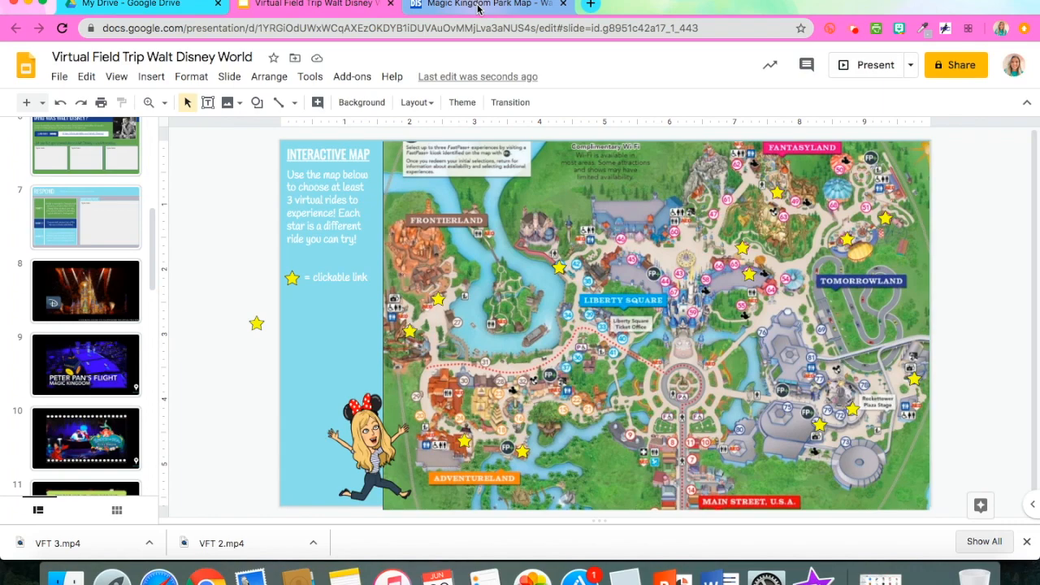
{"action": "left_click", "coordinate": [487, 5]}
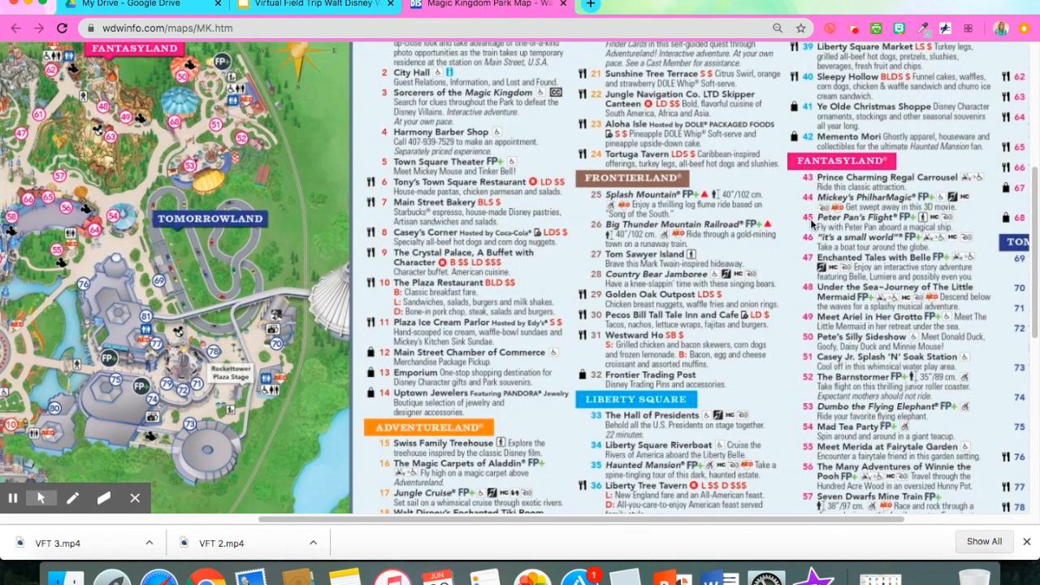
{"action": "mouse_move", "coordinate": [810, 224]}
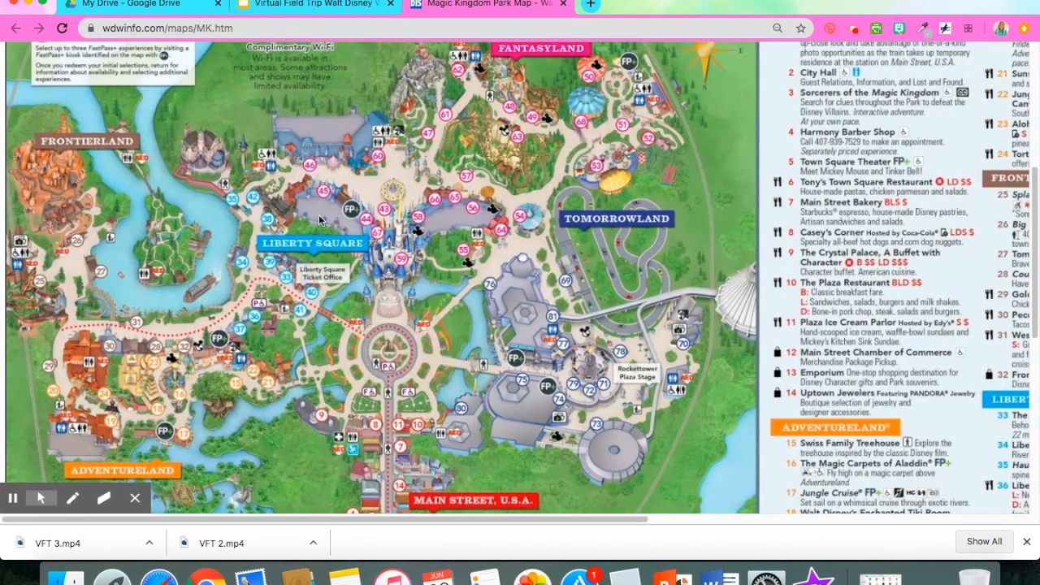
{"action": "left_click", "coordinate": [315, 5]}
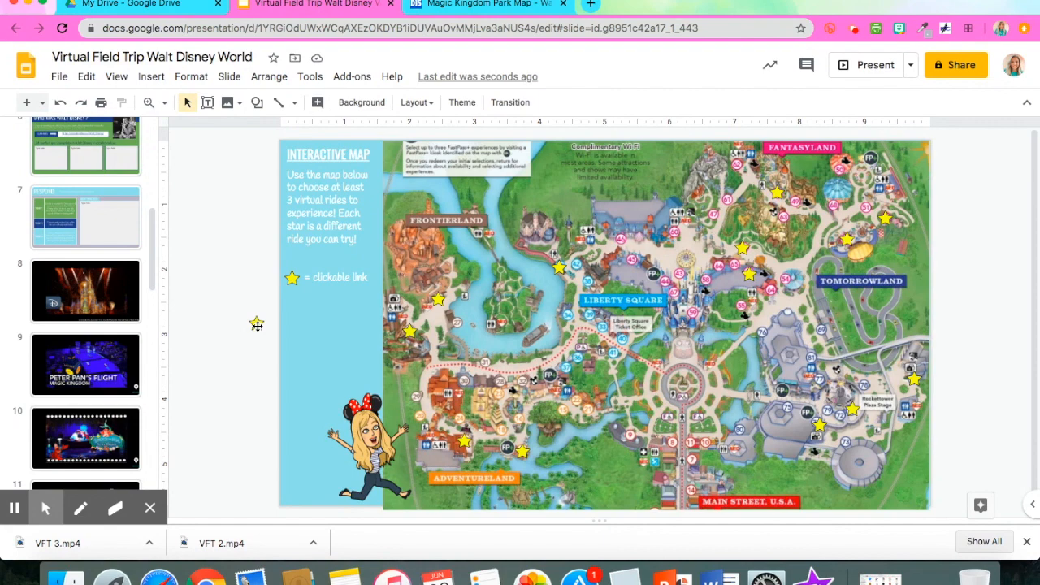
{"action": "left_click", "coordinate": [257, 322]}
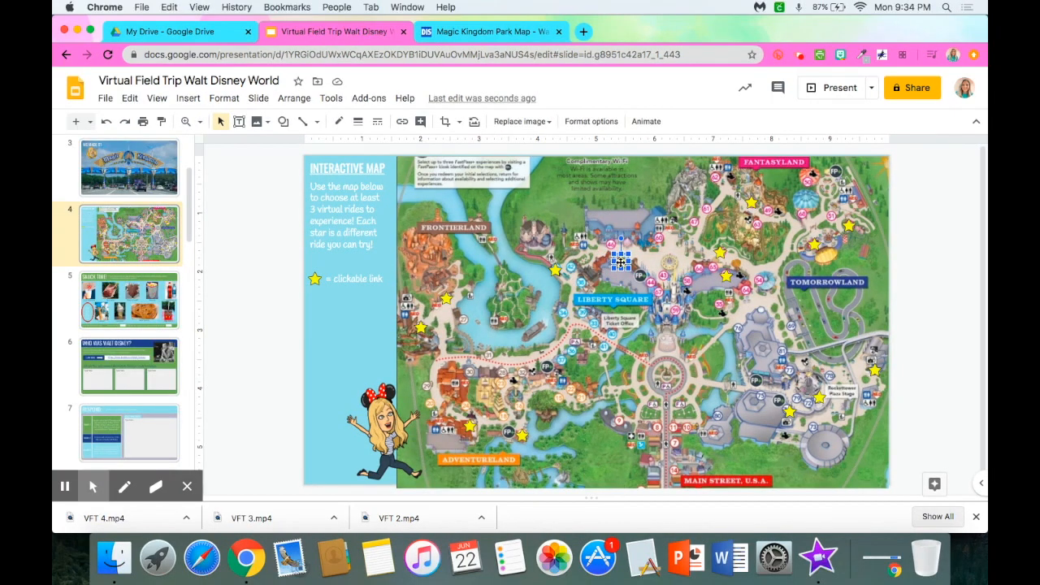
Step: Link the star near Liberty Square to Slide 9, the Peter Pan's Flight slide
{"action": "left_click", "coordinate": [189, 97]}
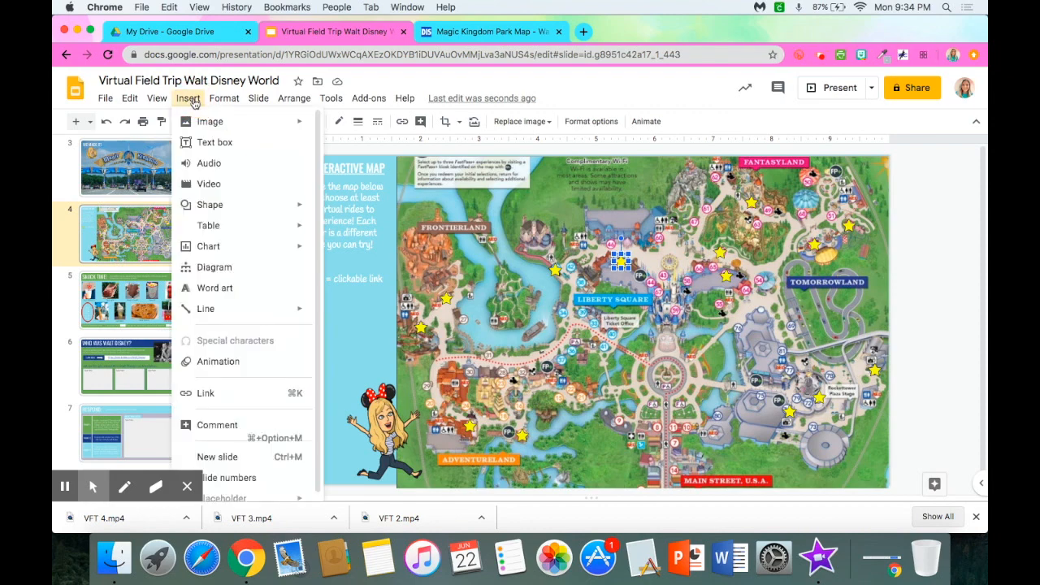
{"action": "left_click", "coordinate": [205, 392]}
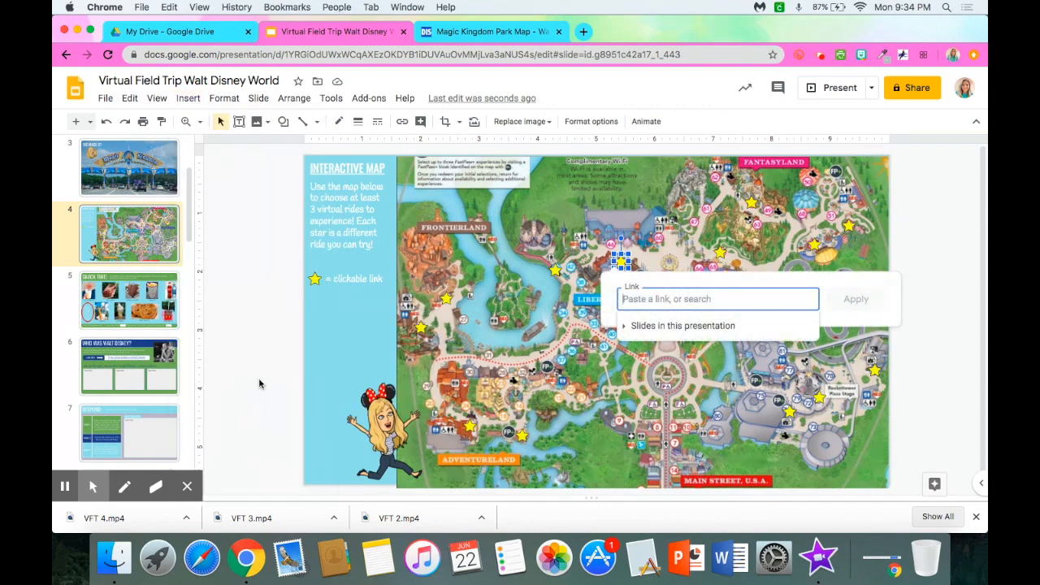
{"action": "left_click", "coordinate": [683, 325]}
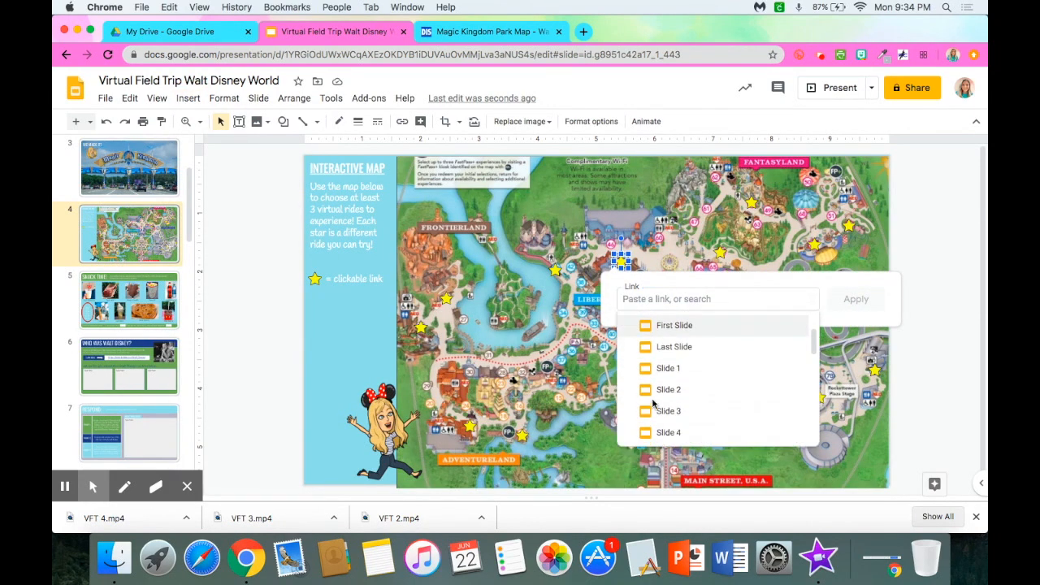
{"action": "scroll", "scroll_direction": "down", "scroll_amount": 3}
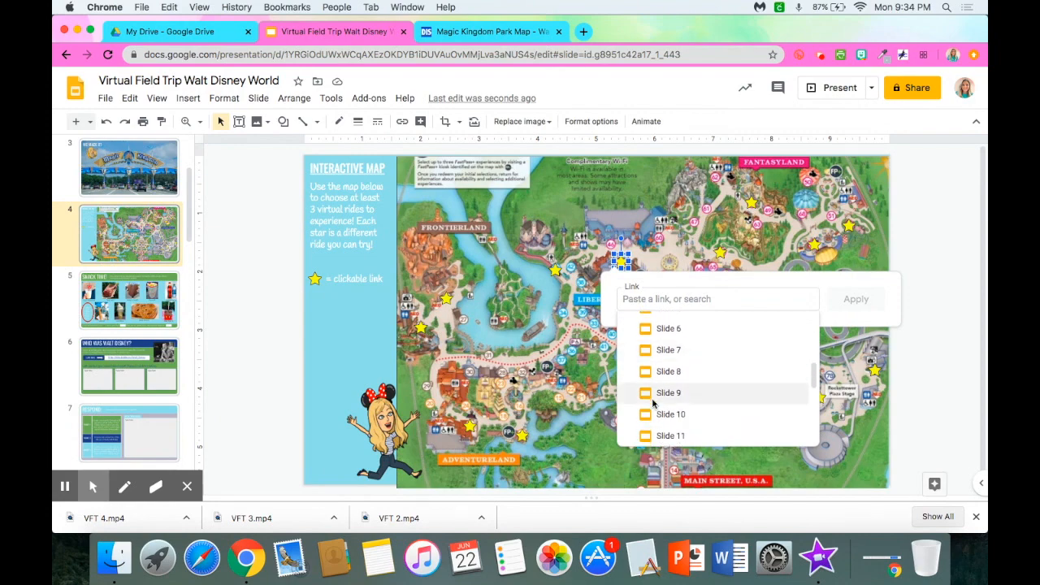
{"action": "left_click", "coordinate": [668, 392]}
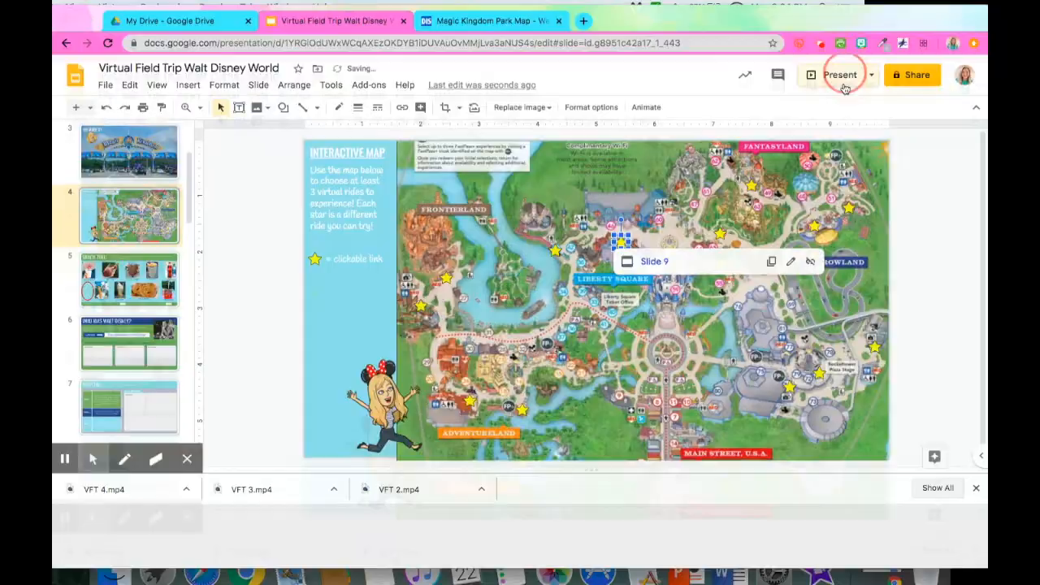
Step: Present the deck and follow the star link to the Peter Pan's Flight video slide
{"action": "left_click", "coordinate": [840, 75]}
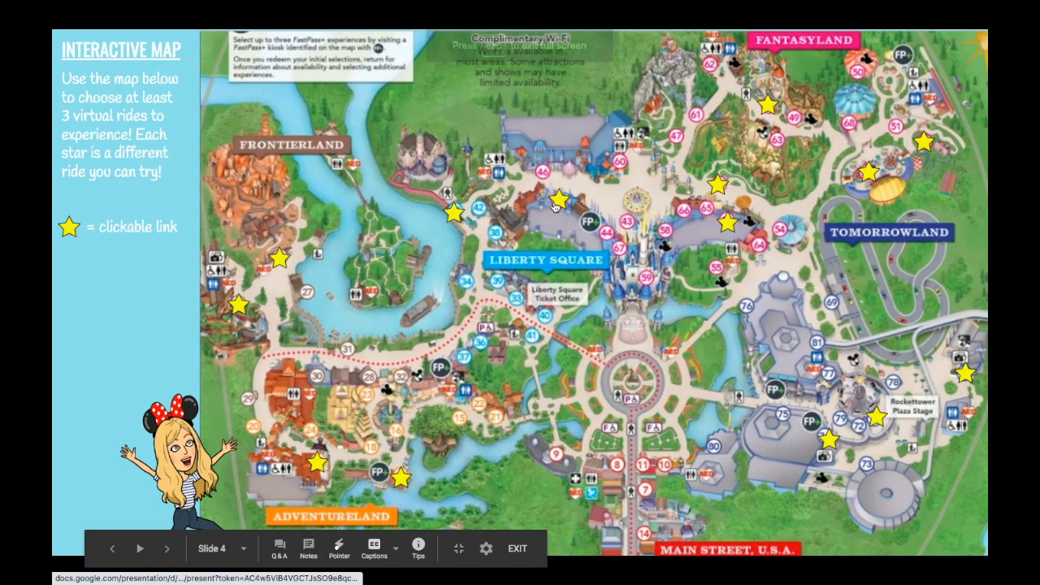
{"action": "left_click", "coordinate": [556, 199]}
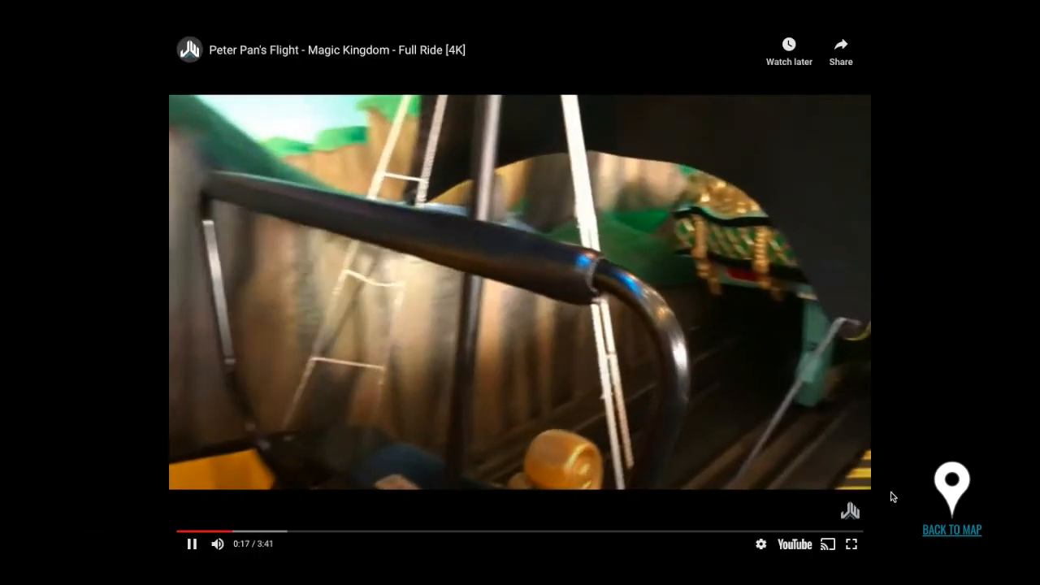